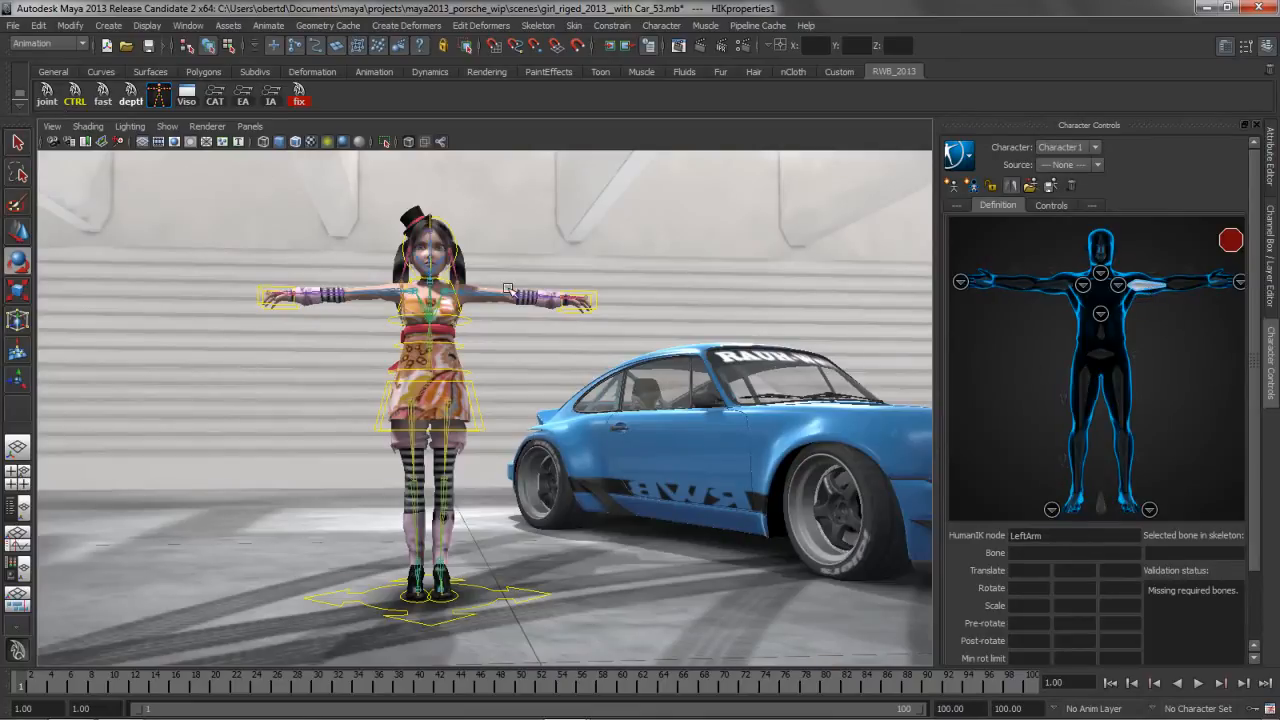
- Select the girl's left forearm bone and load the hGirl skeleton definition template
click(1175, 286)
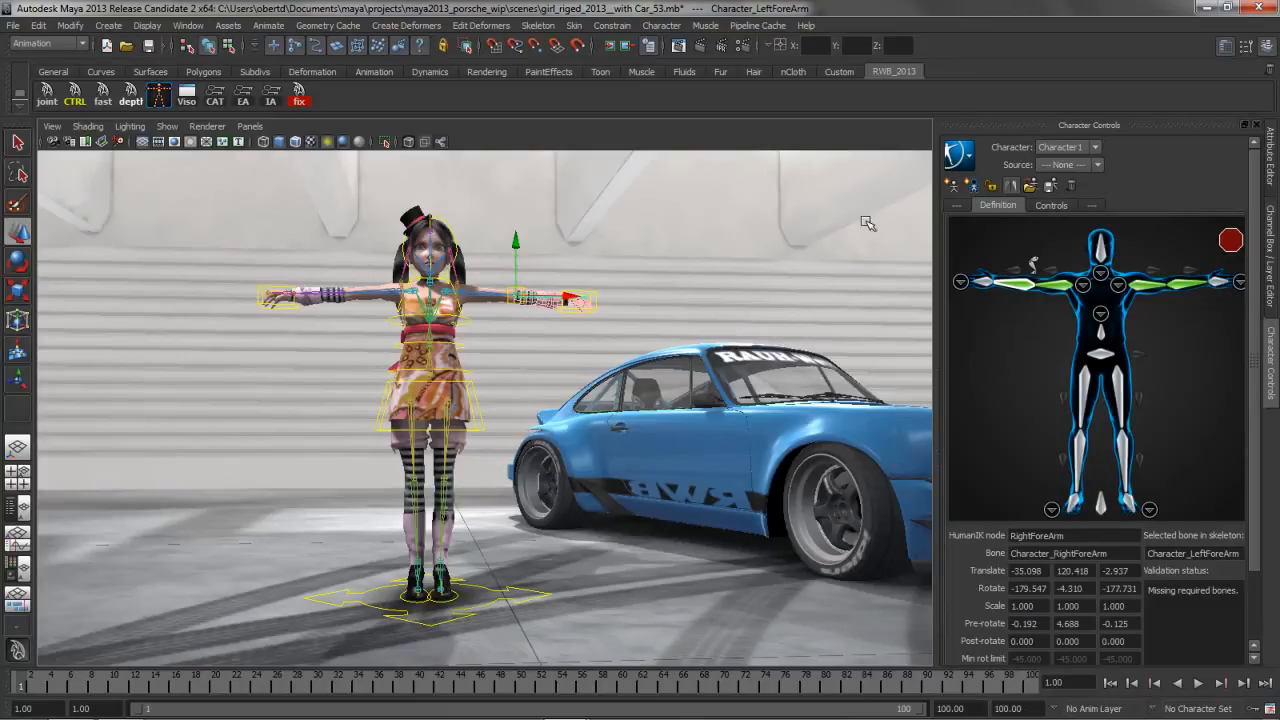
click(991, 185)
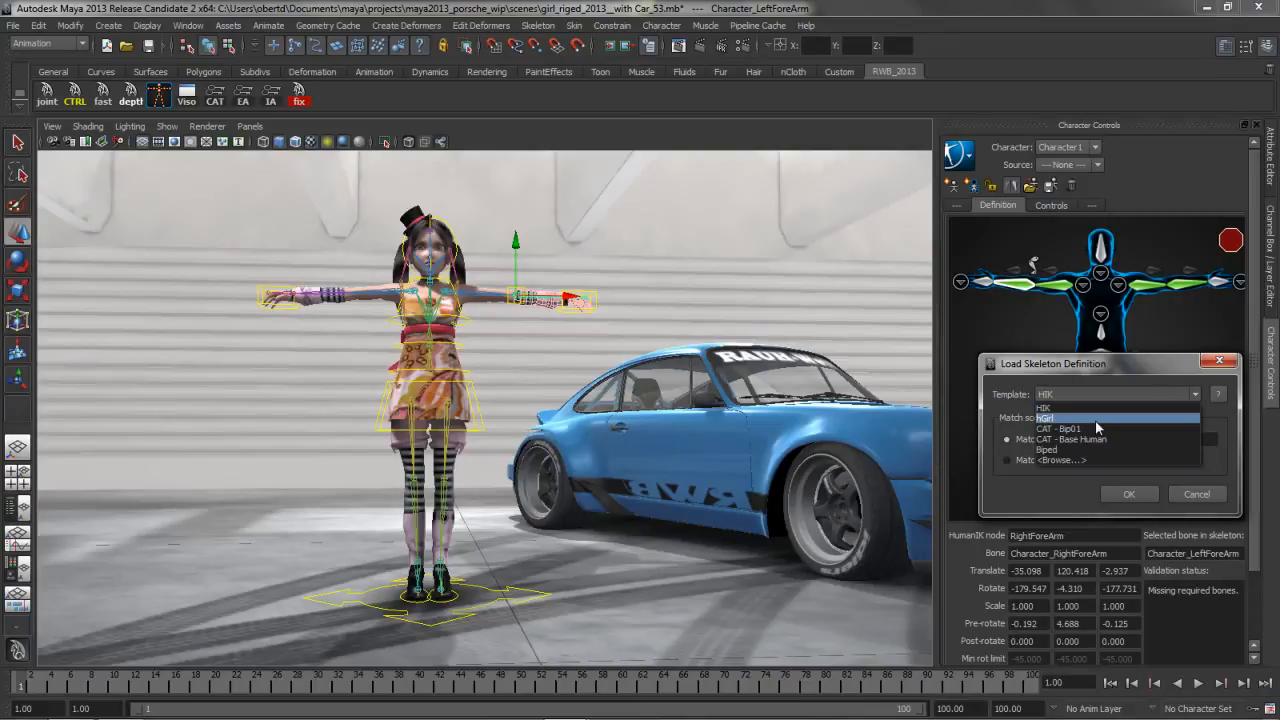
click(1048, 418)
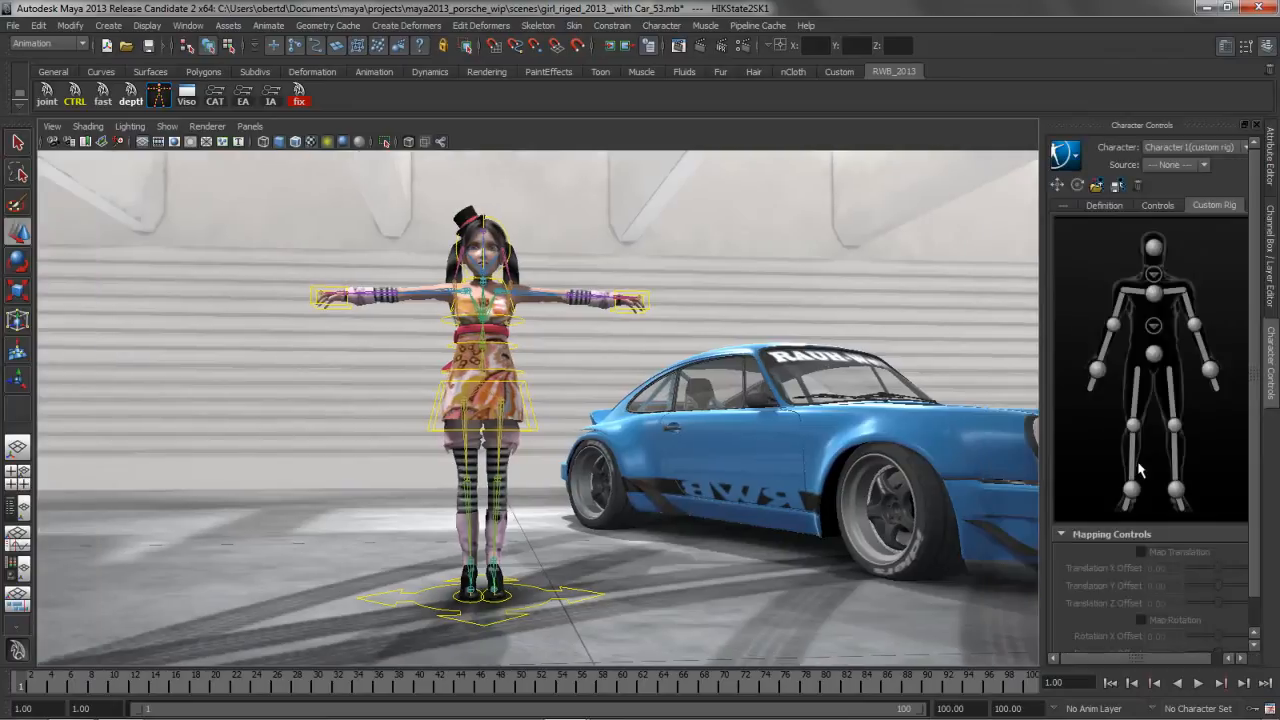
mouse_move(1178, 351)
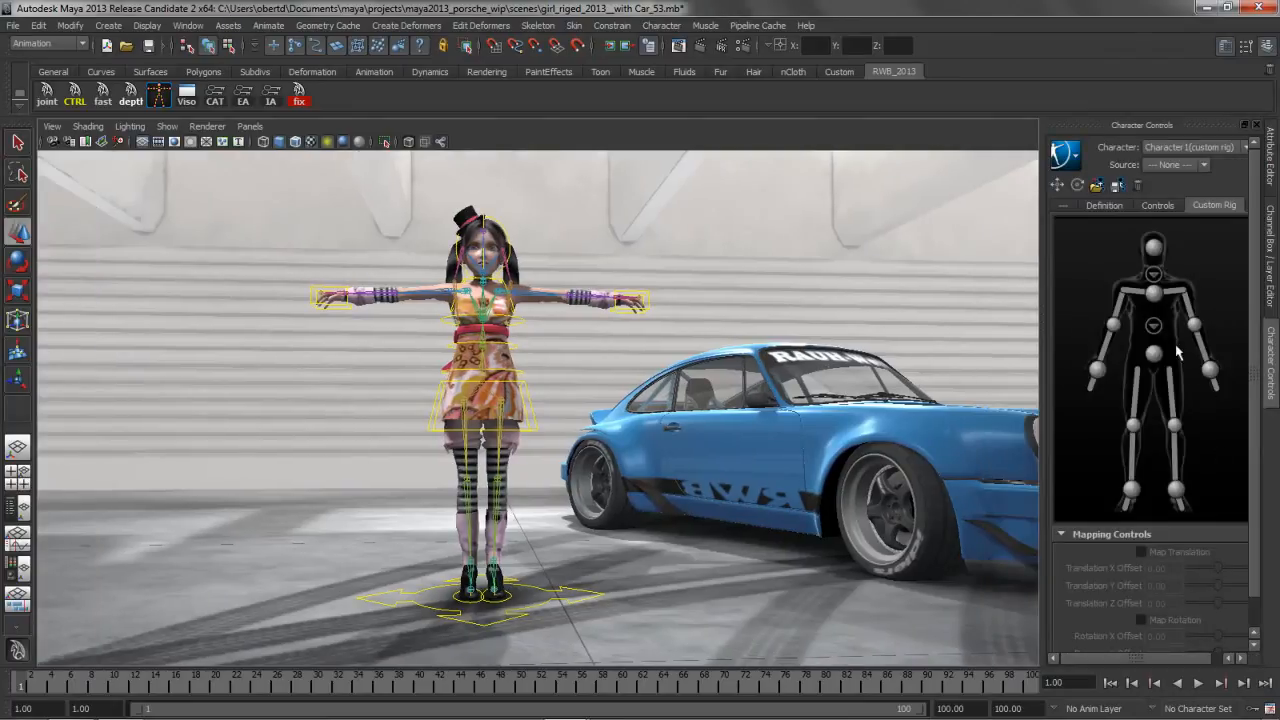
mouse_move(1210, 415)
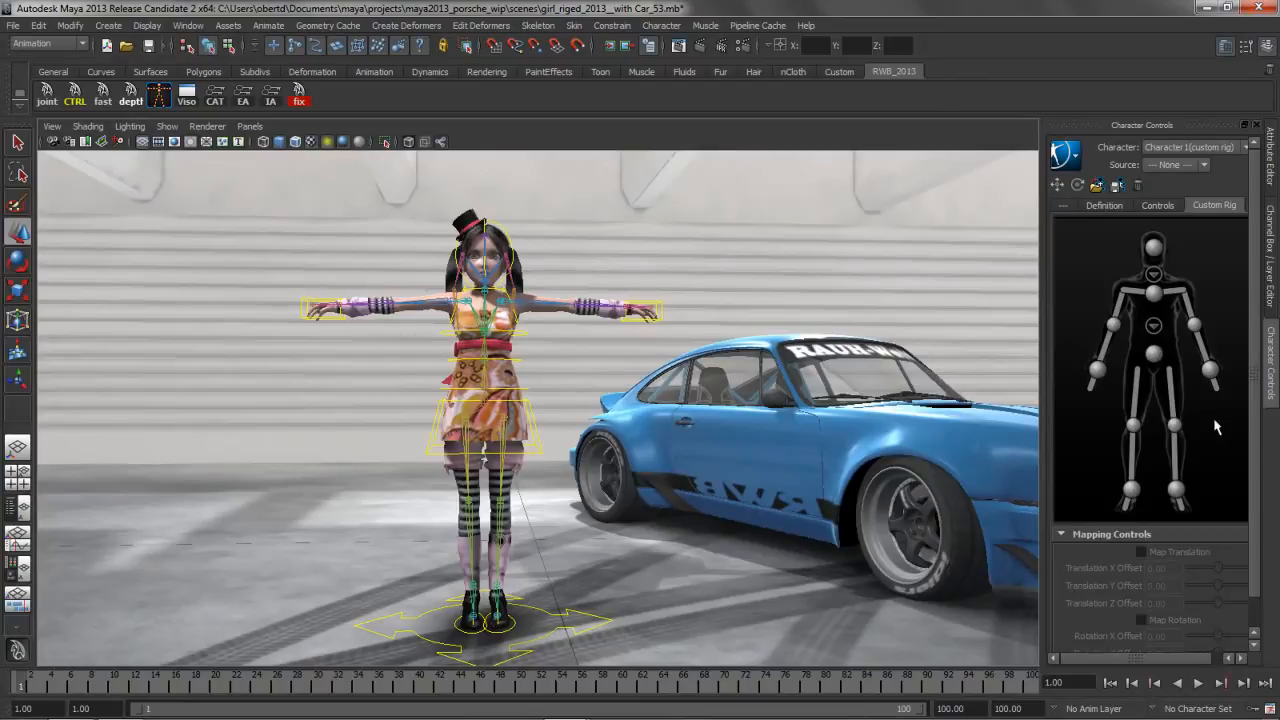
mouse_move(1146, 481)
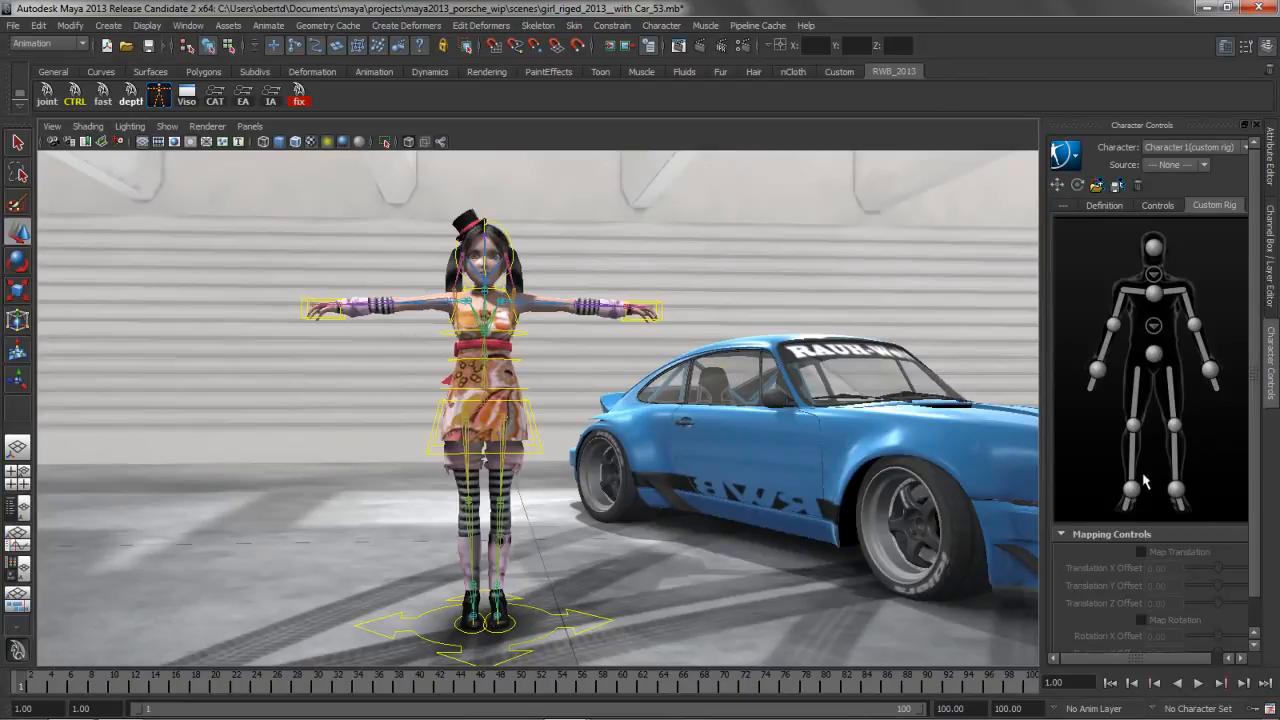
mouse_move(1095, 430)
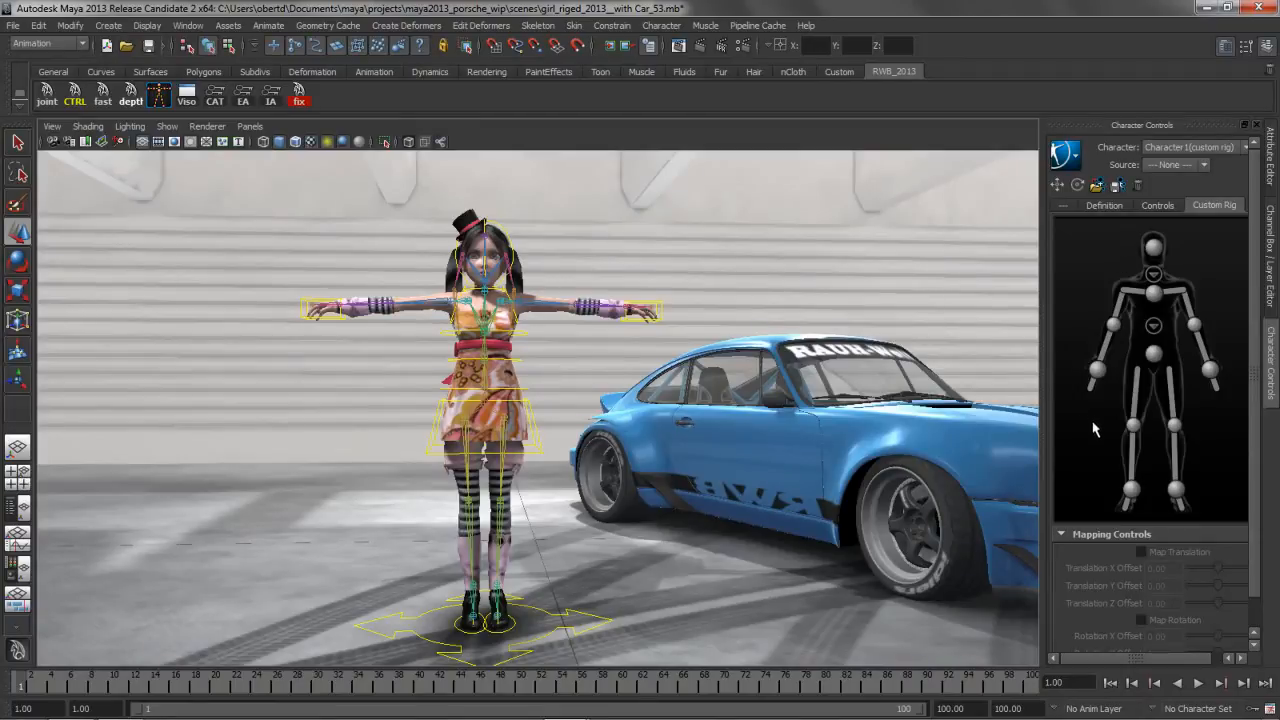
mouse_move(1130, 497)
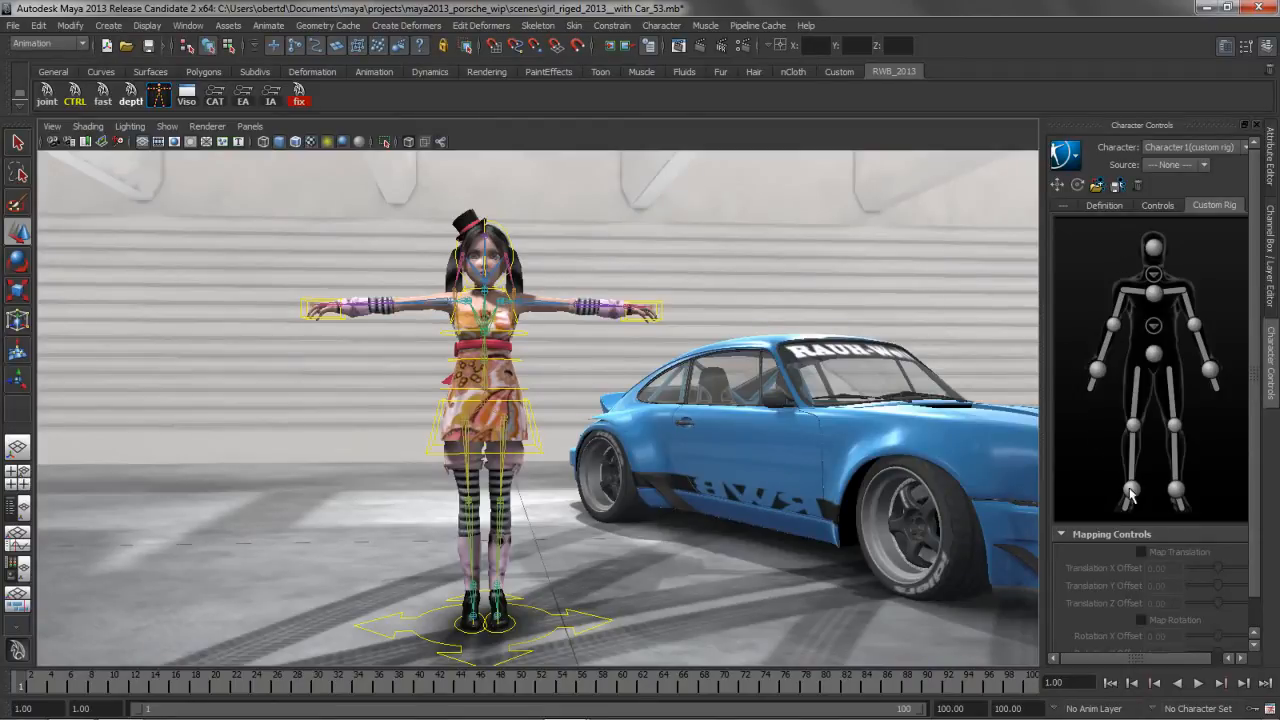
mouse_move(1133, 490)
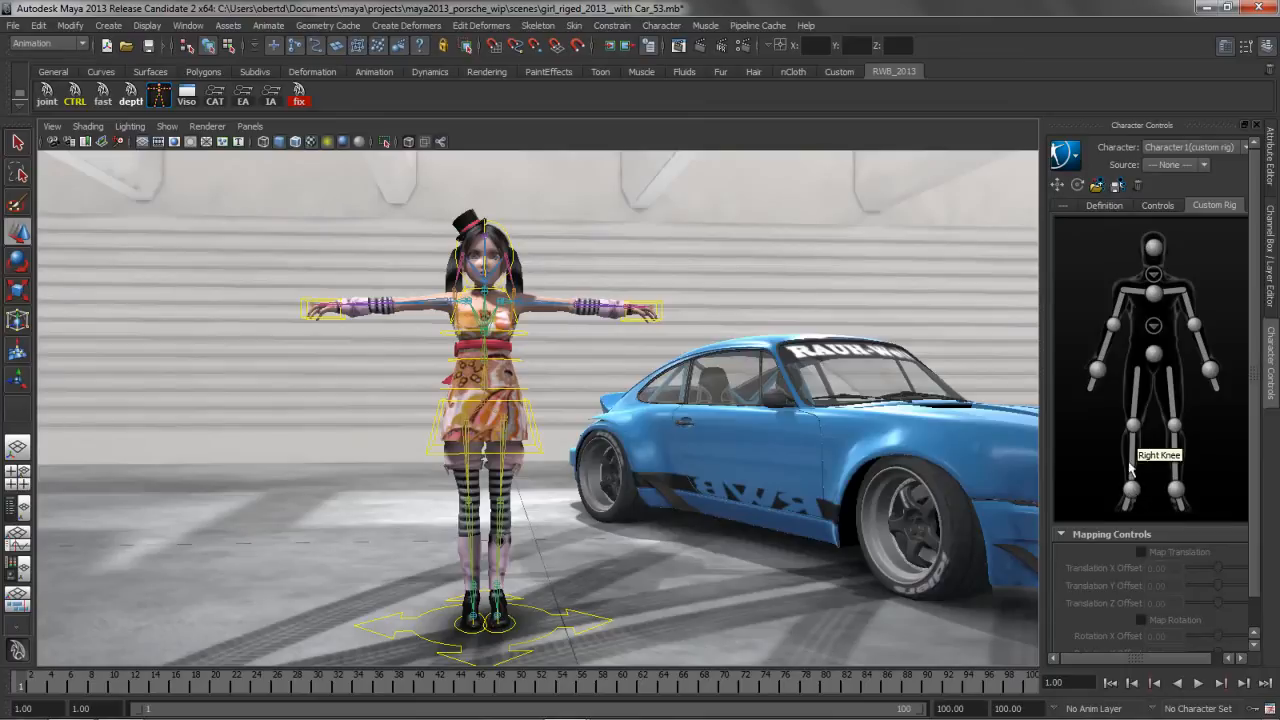
mouse_move(1130, 490)
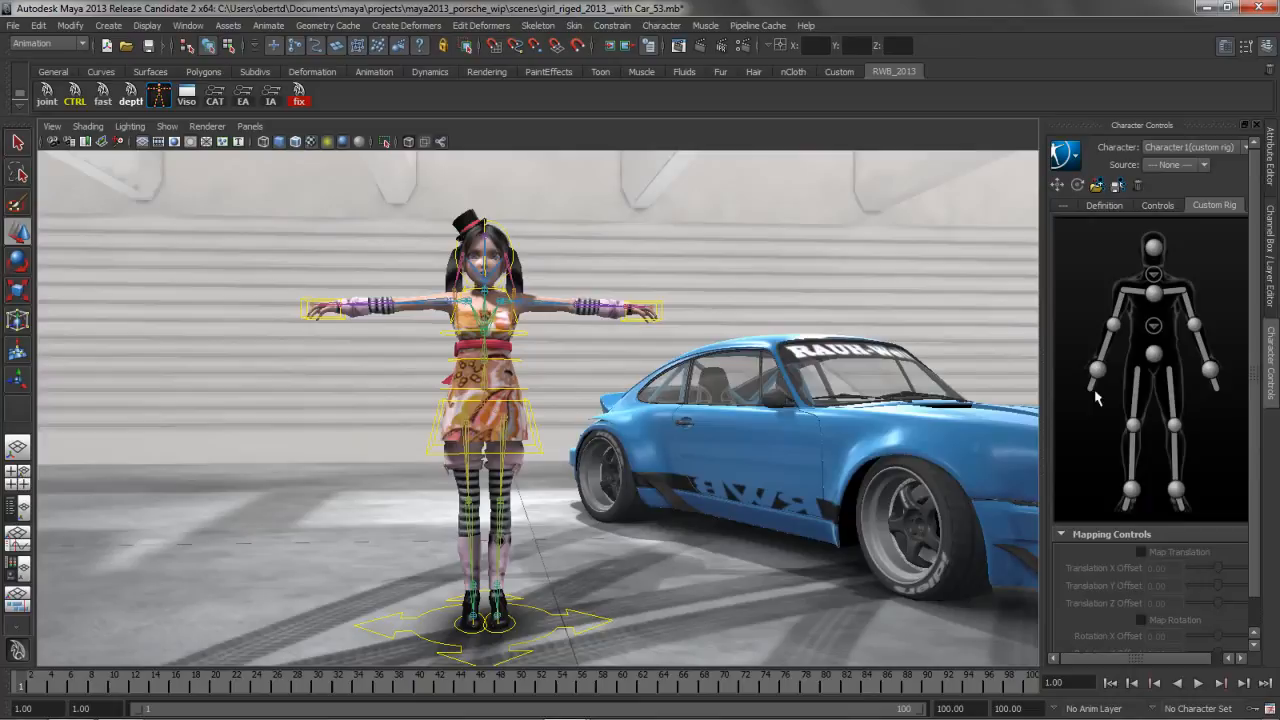
- Assign CTRL_hand_L as the left-hand effector in the Custom Rig figure
click(625, 307)
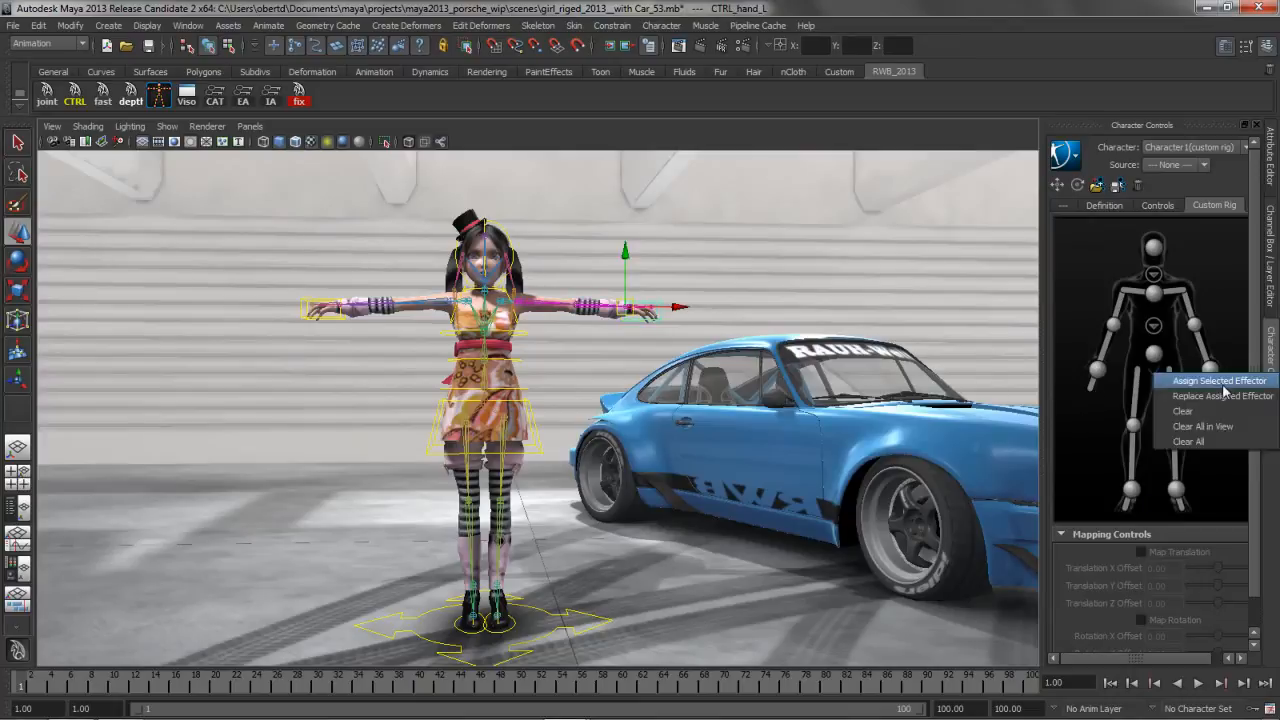
click(1218, 380)
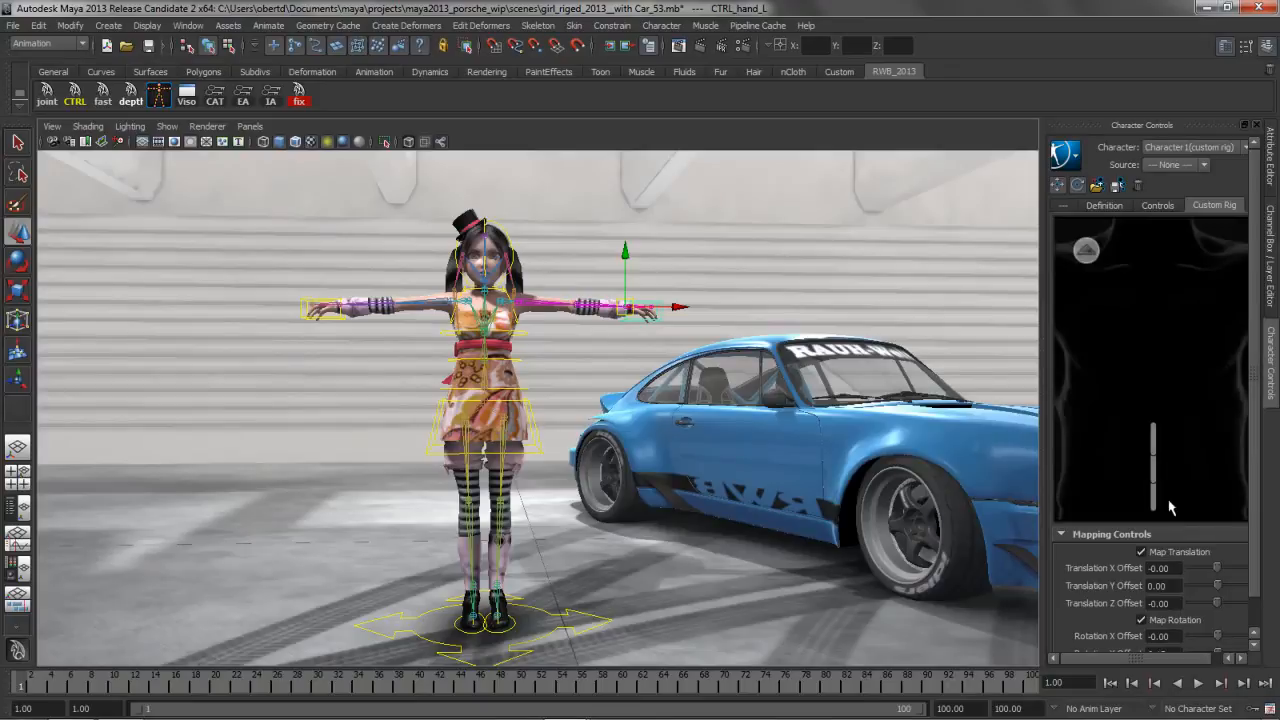
mouse_move(1095, 287)
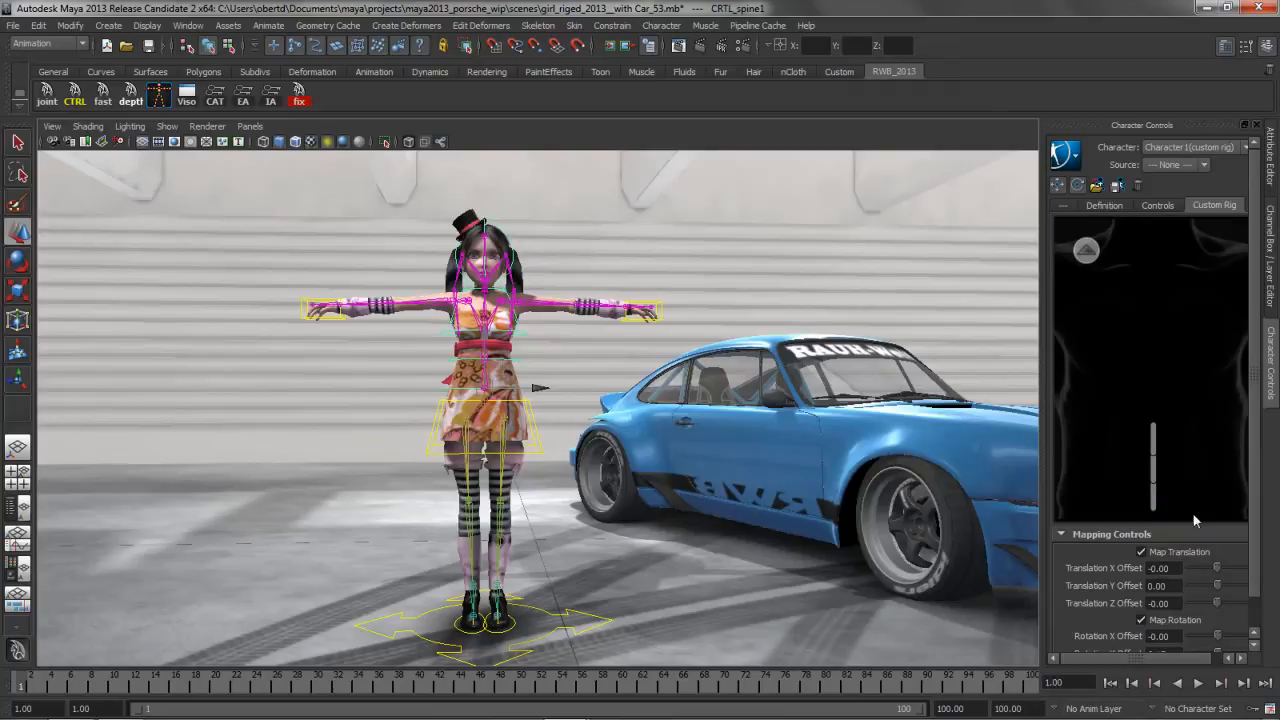
click(1141, 552)
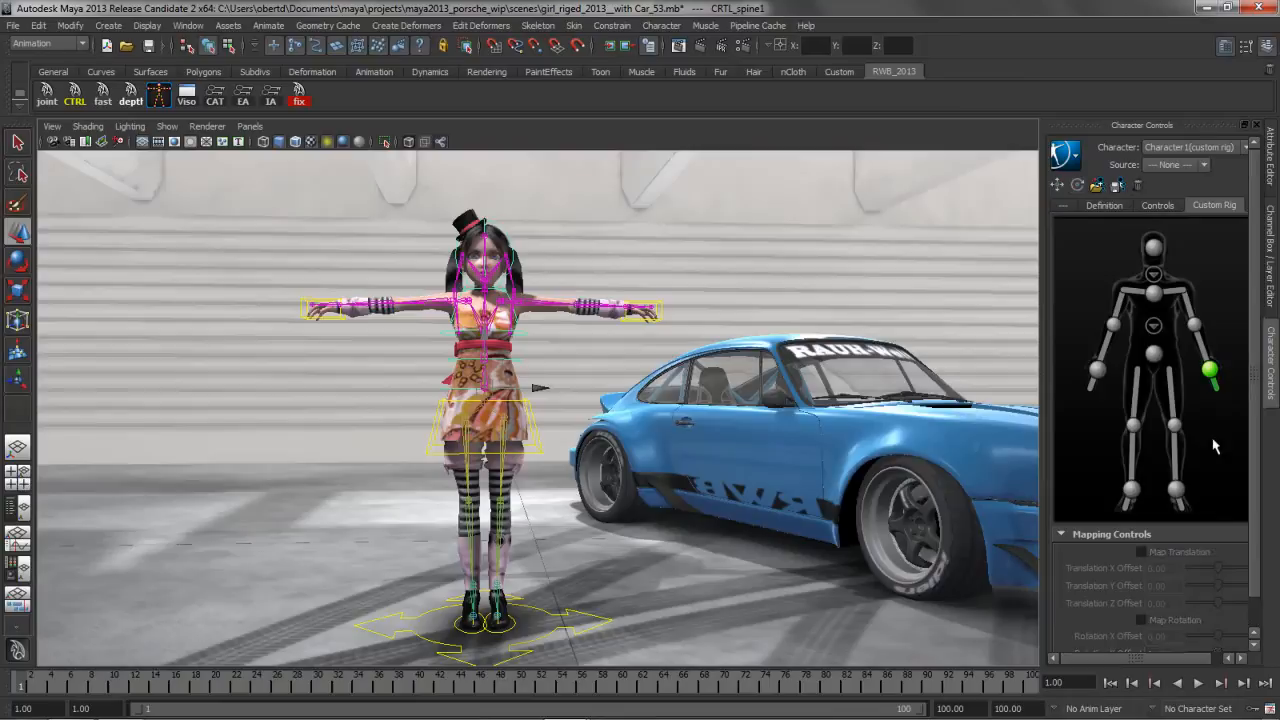
mouse_move(1183, 390)
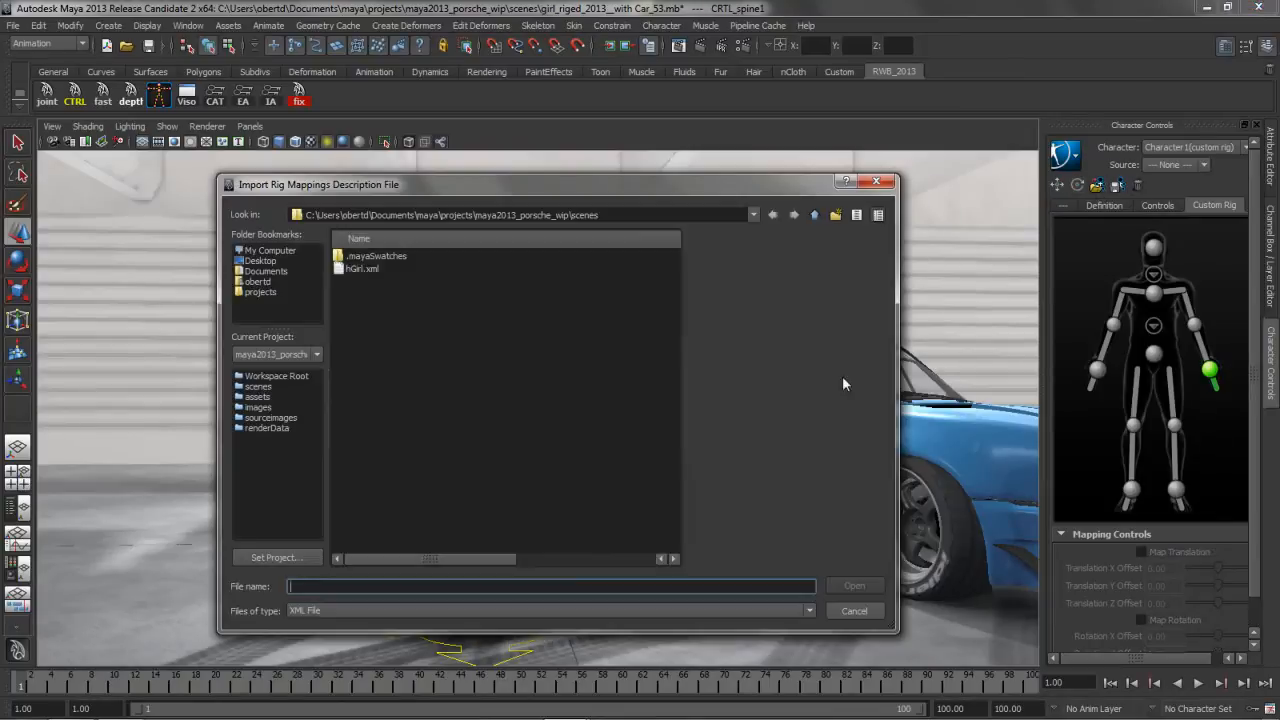
- Choose hGirl.xml and import it as the custom rig mapping
click(362, 268)
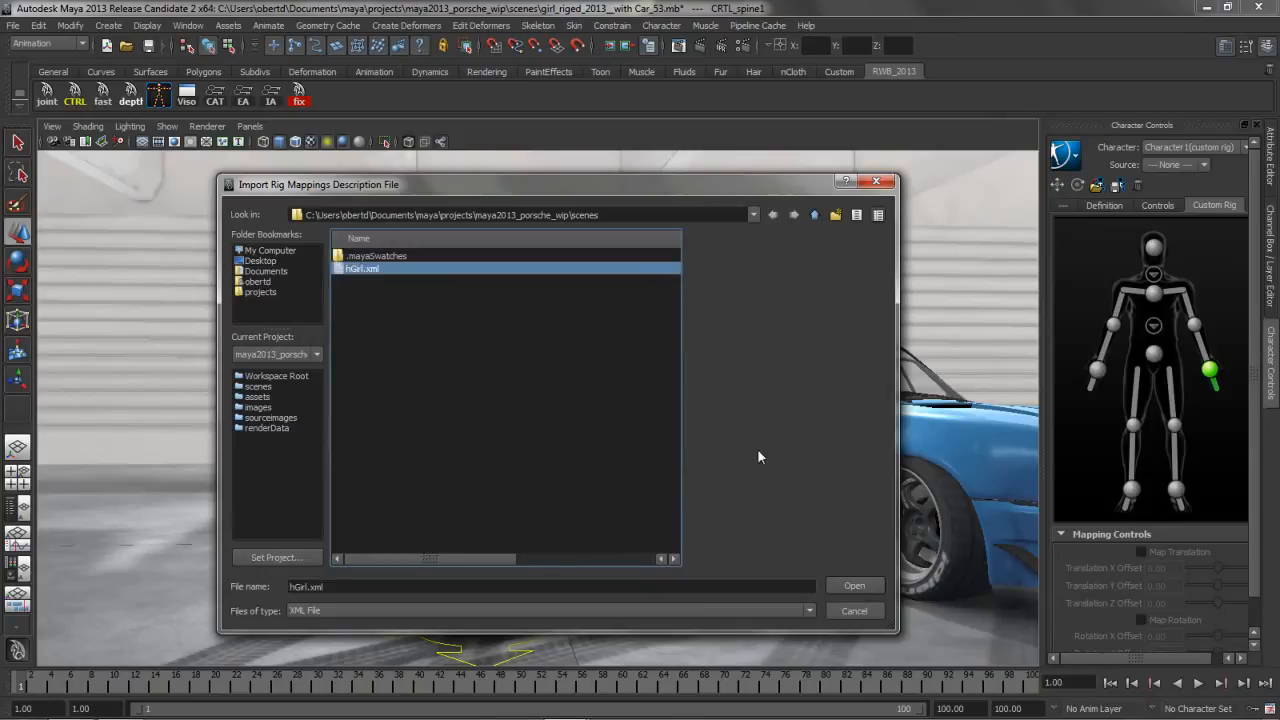
click(854, 585)
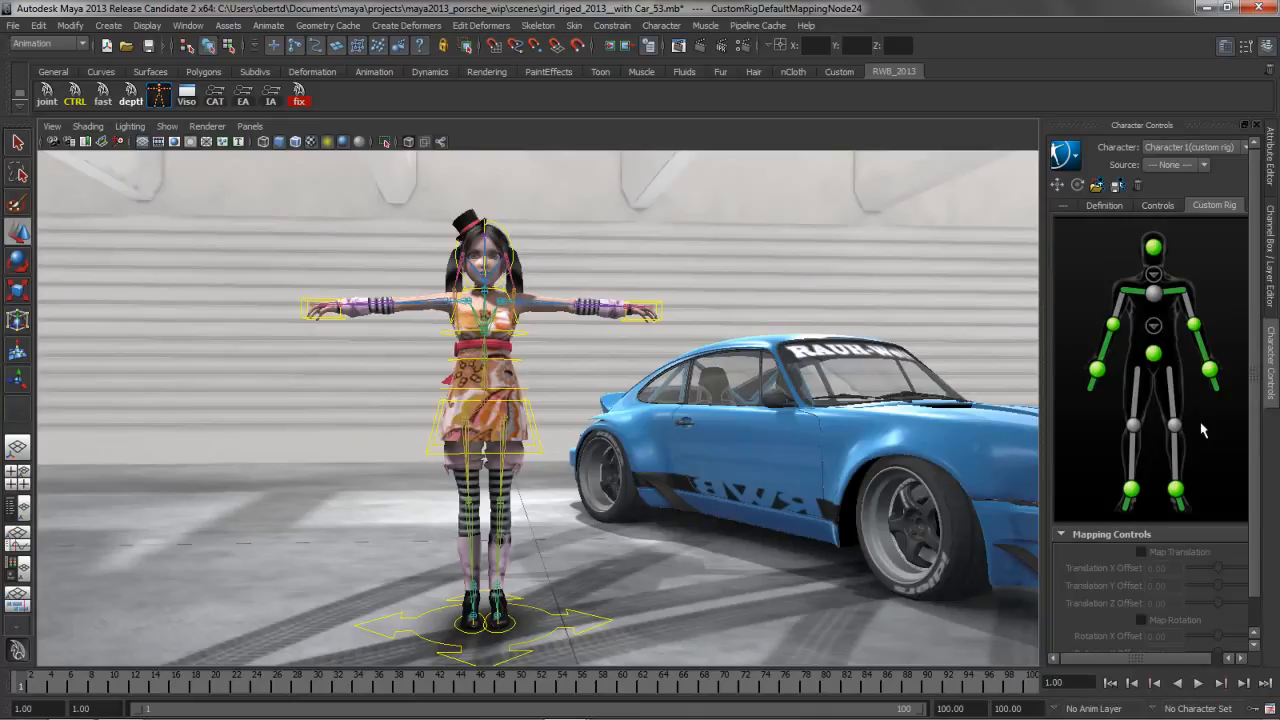
mouse_move(256, 158)
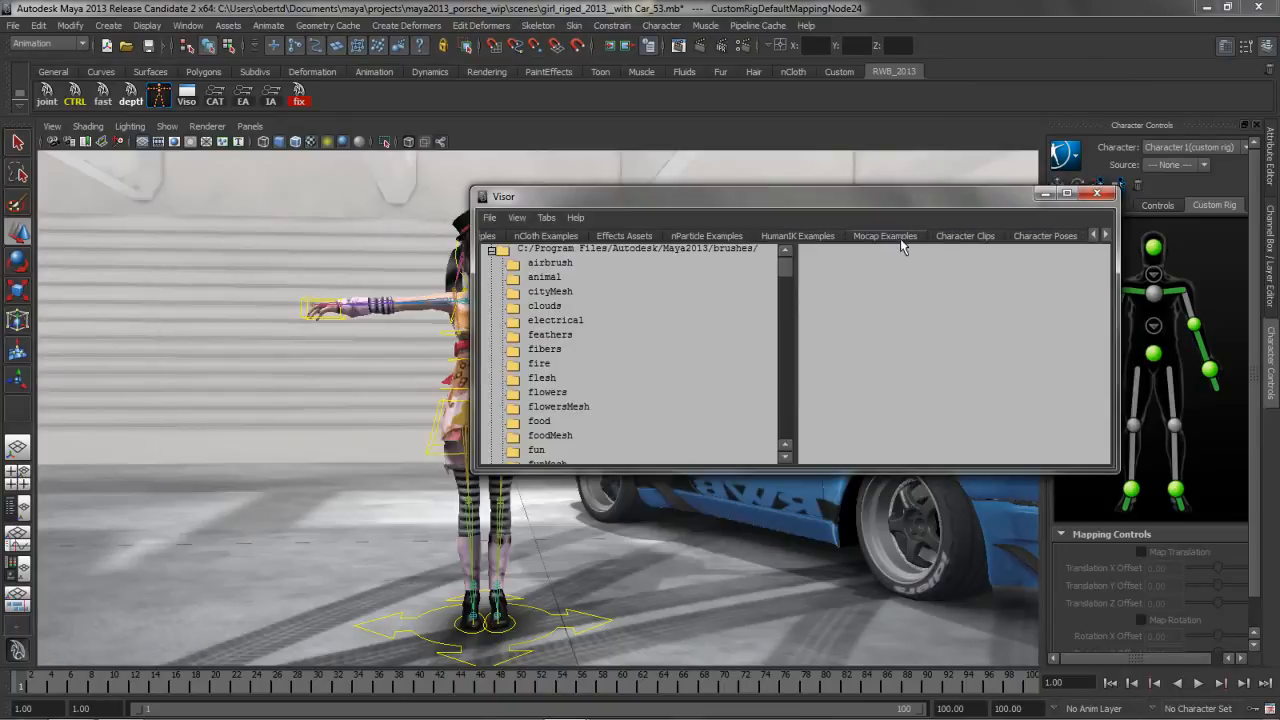
- Add cartwheel.ma from the Visor's Mocap Examples and go to an early frame
click(884, 235)
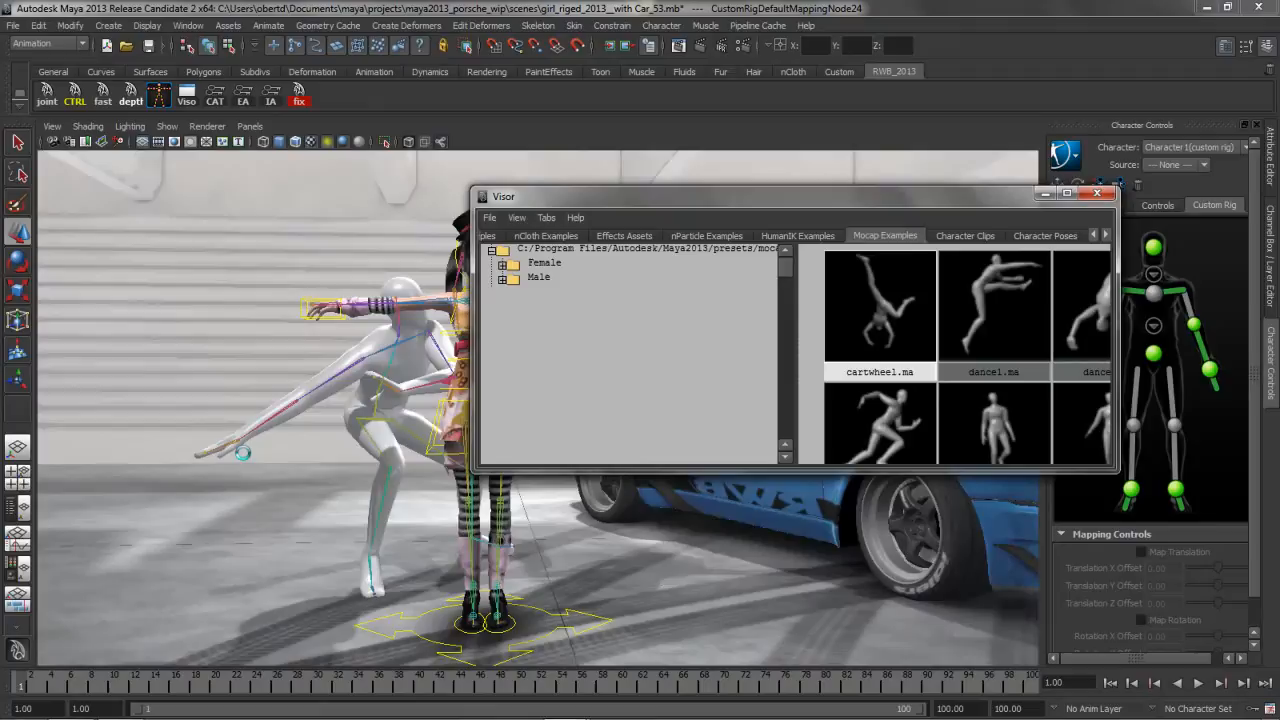
click(1097, 193)
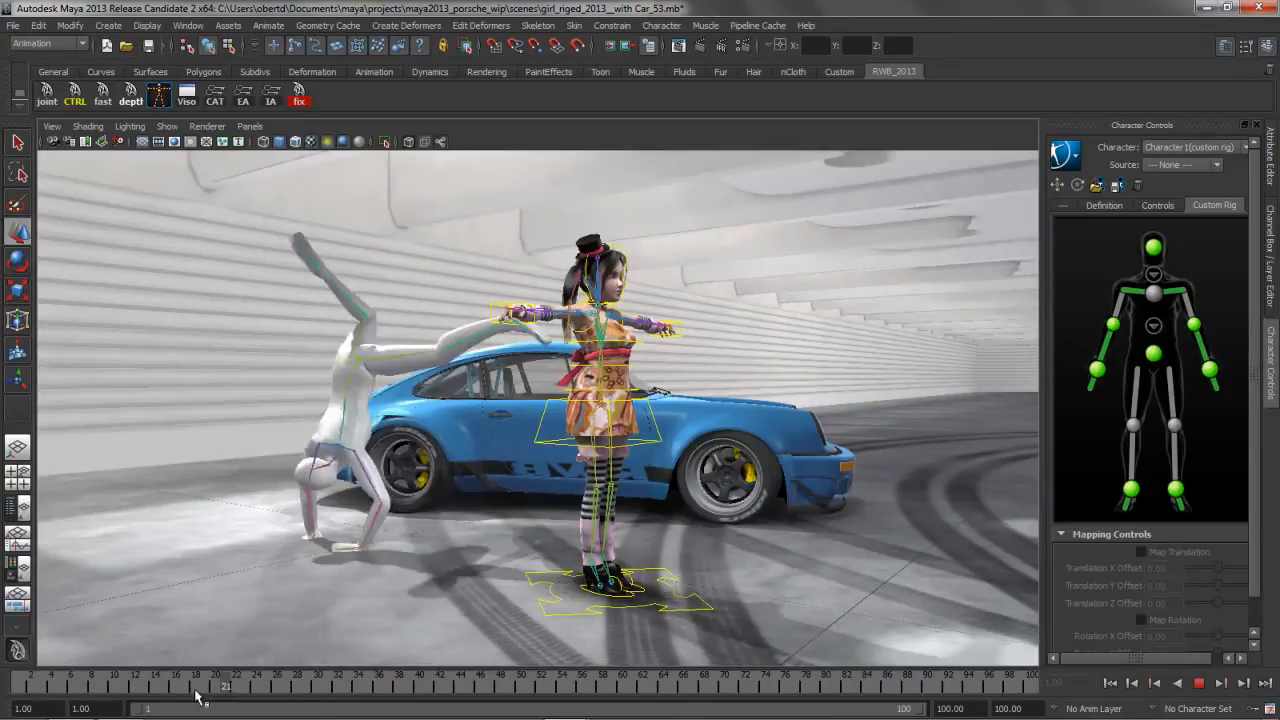
click(227, 685)
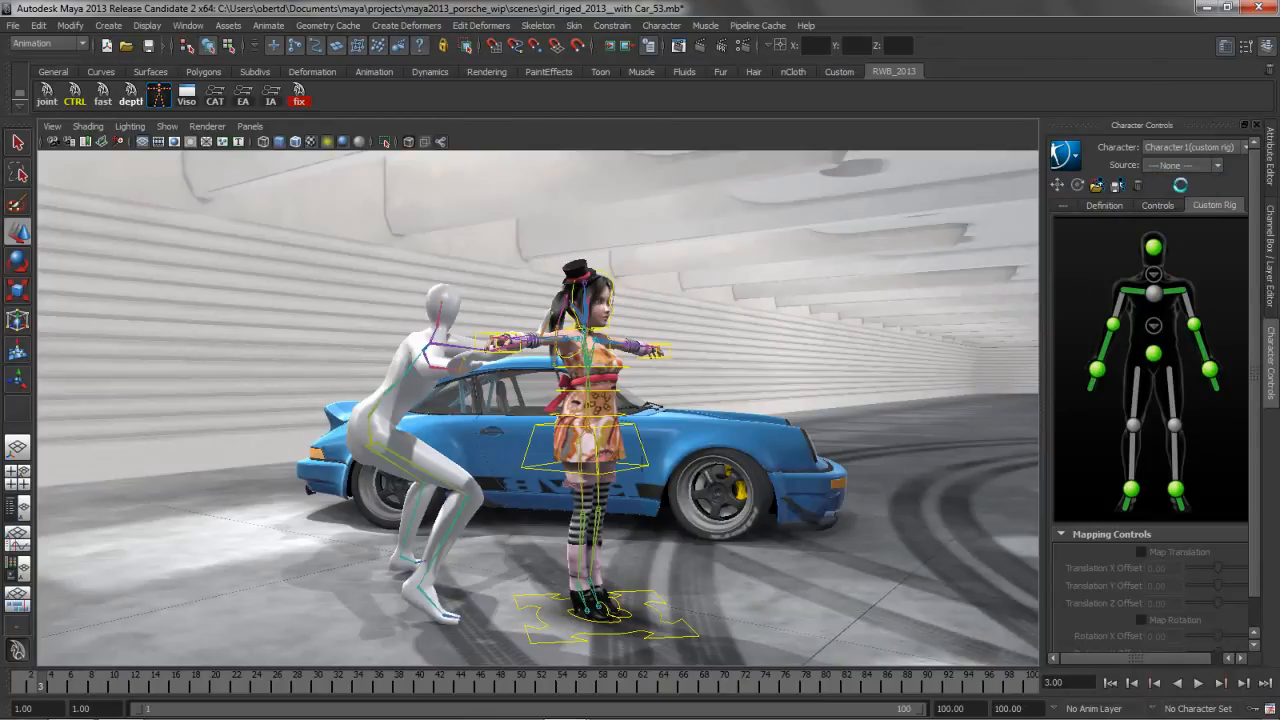
click(1210, 165)
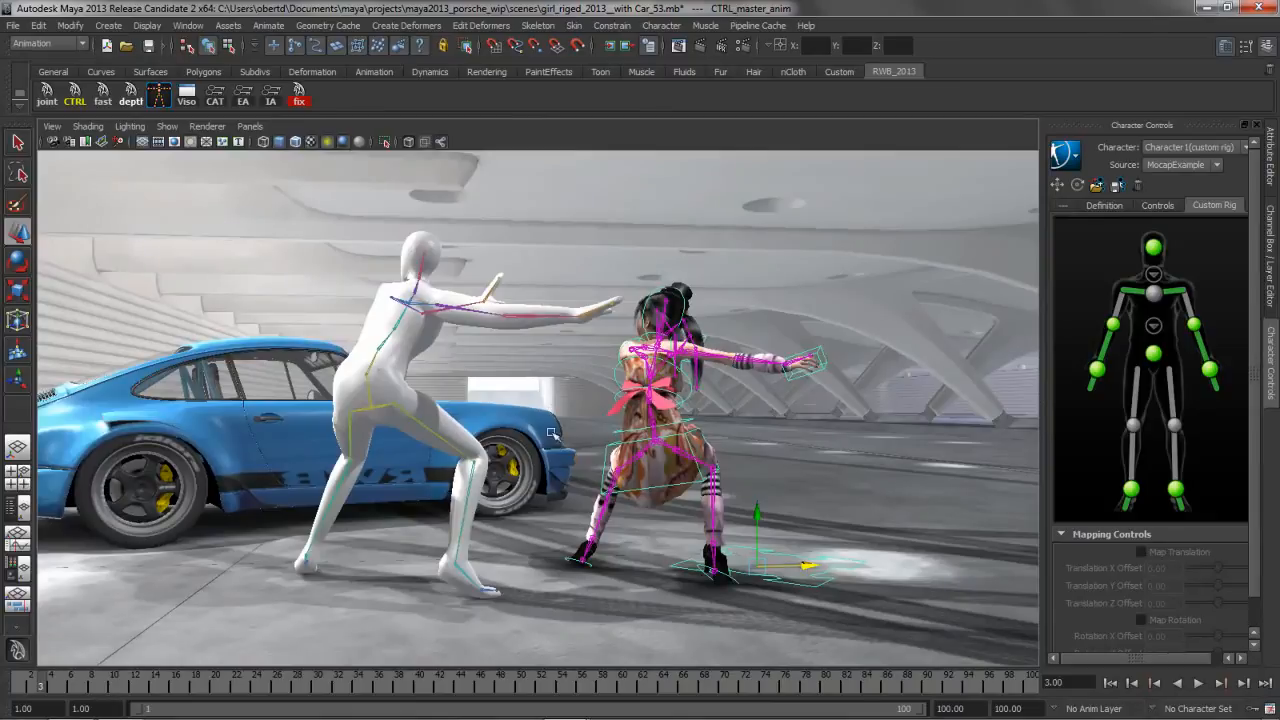
click(105, 690)
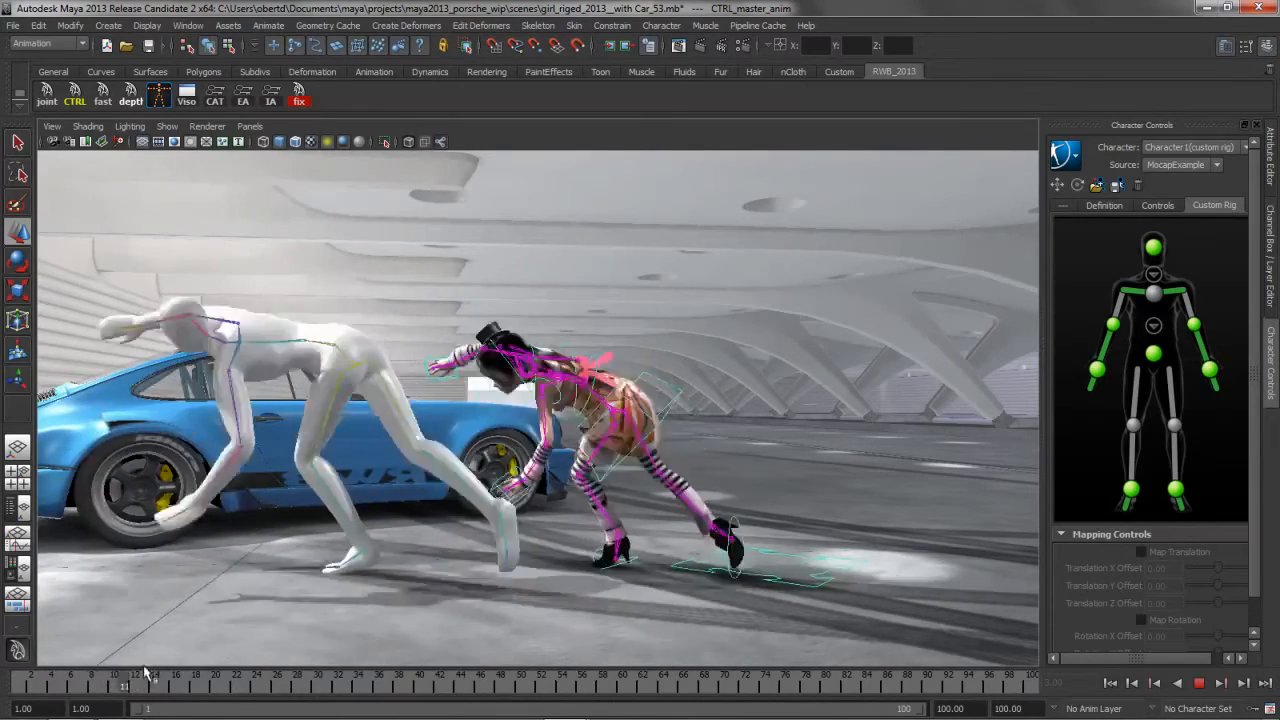
drag(125, 674, 307, 674)
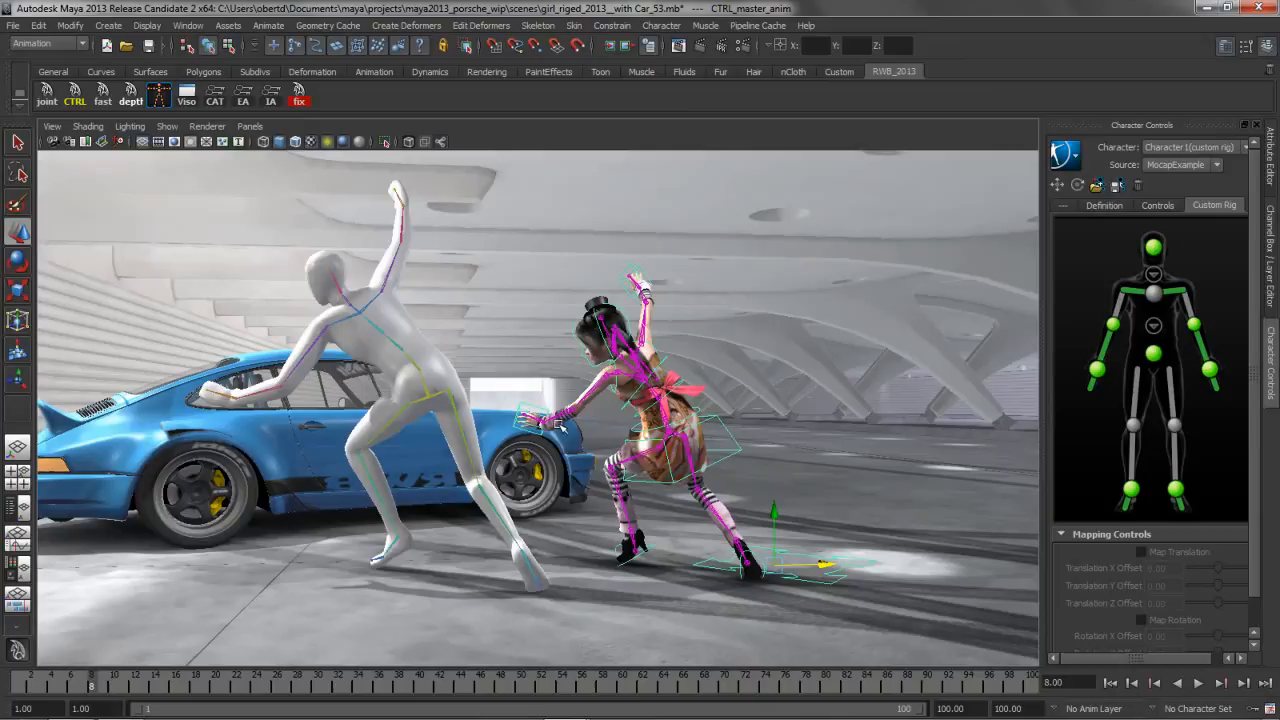
mouse_move(593, 393)
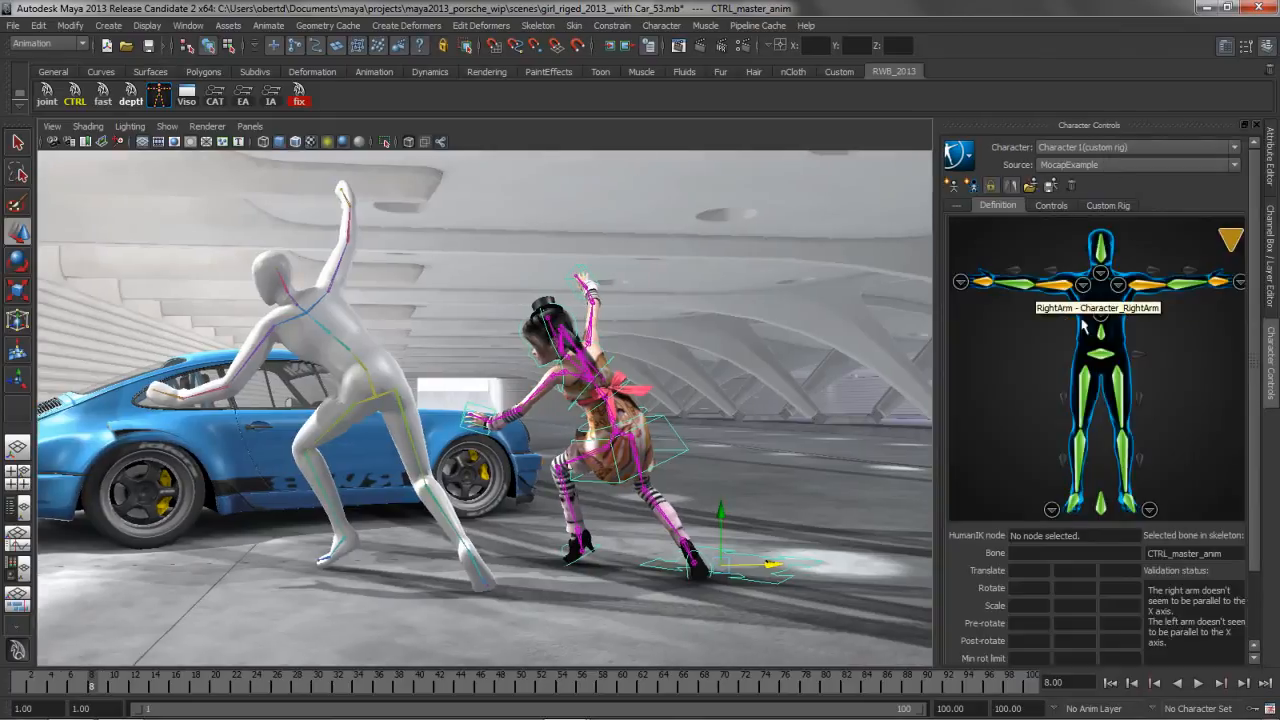
click(1157, 205)
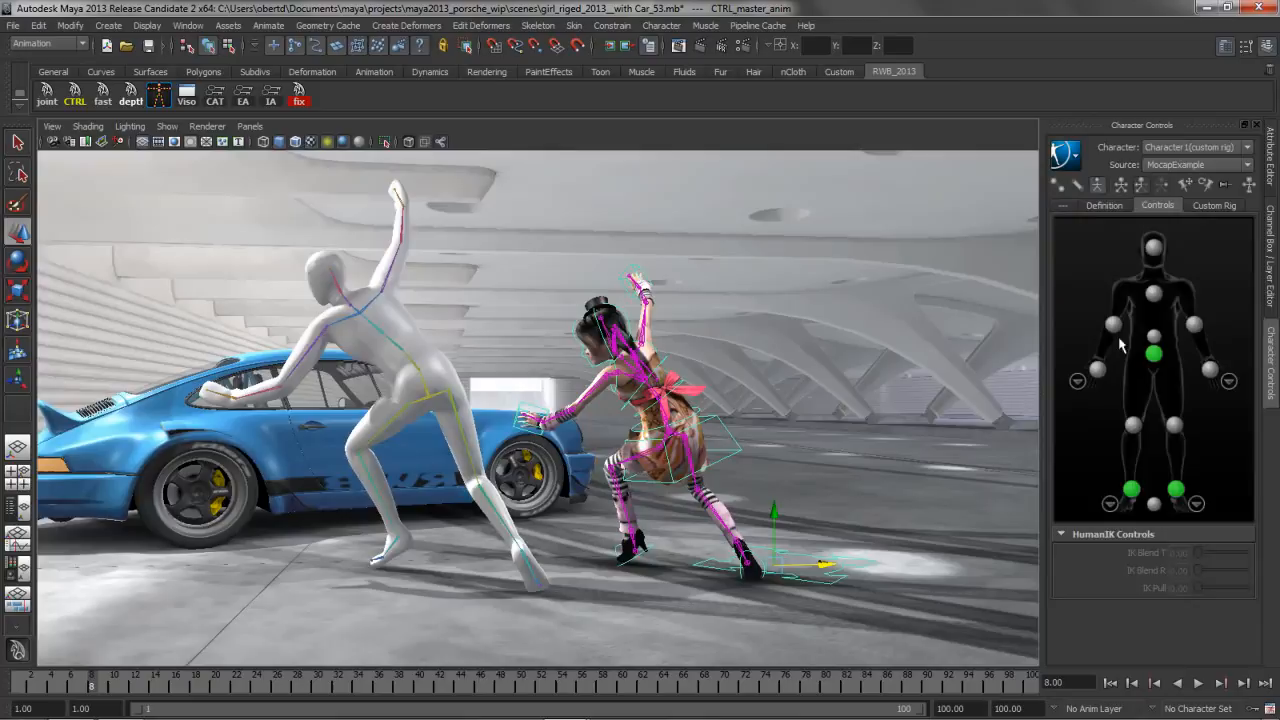
mouse_move(1093, 403)
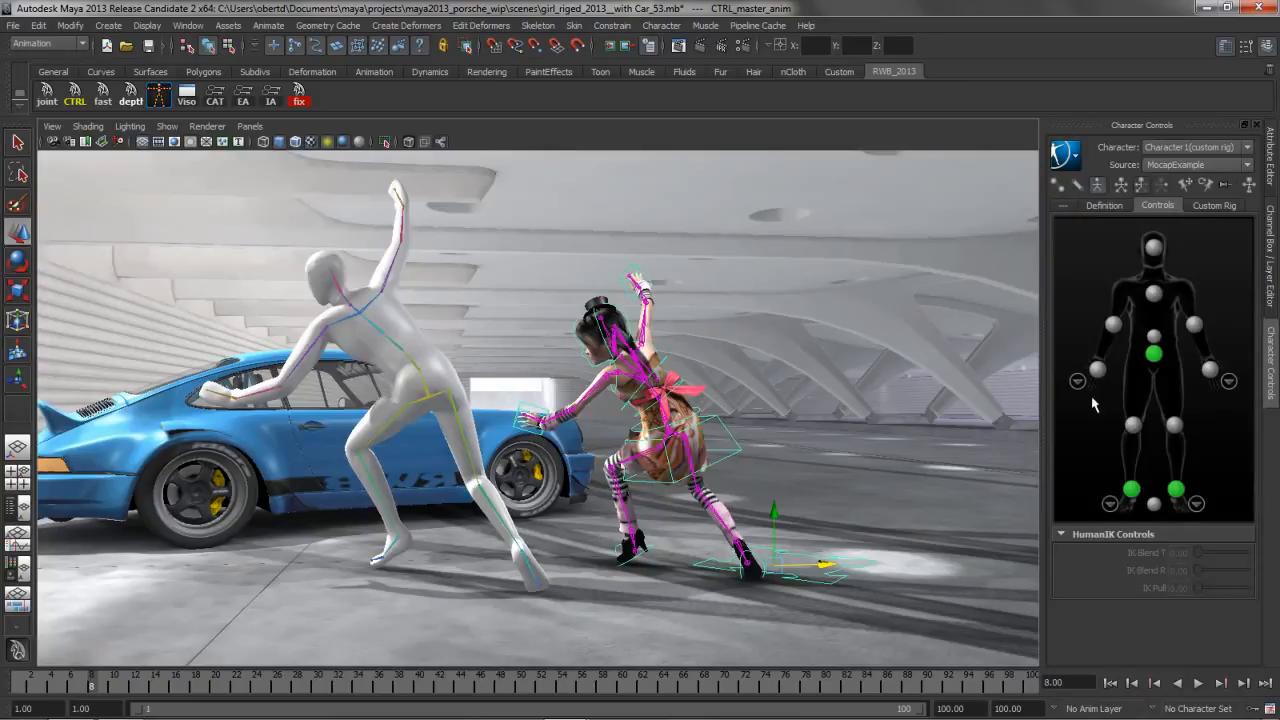
mouse_move(744, 344)
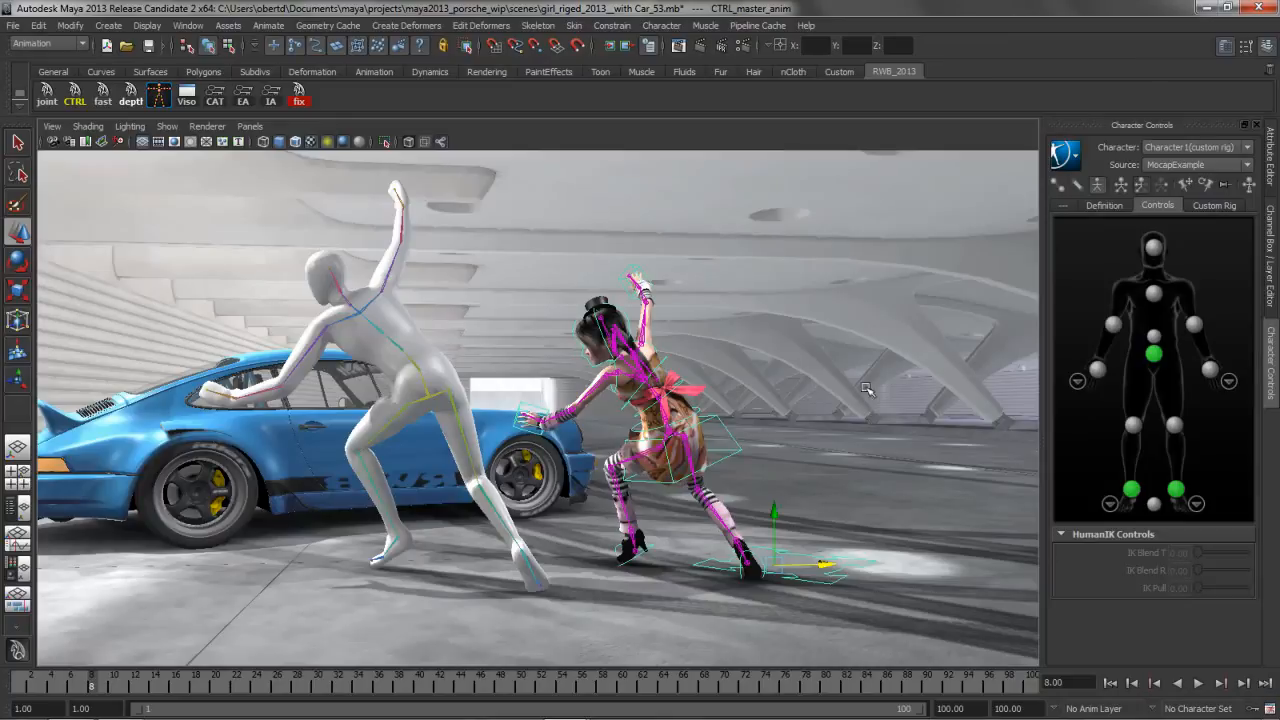
mouse_move(1207, 308)
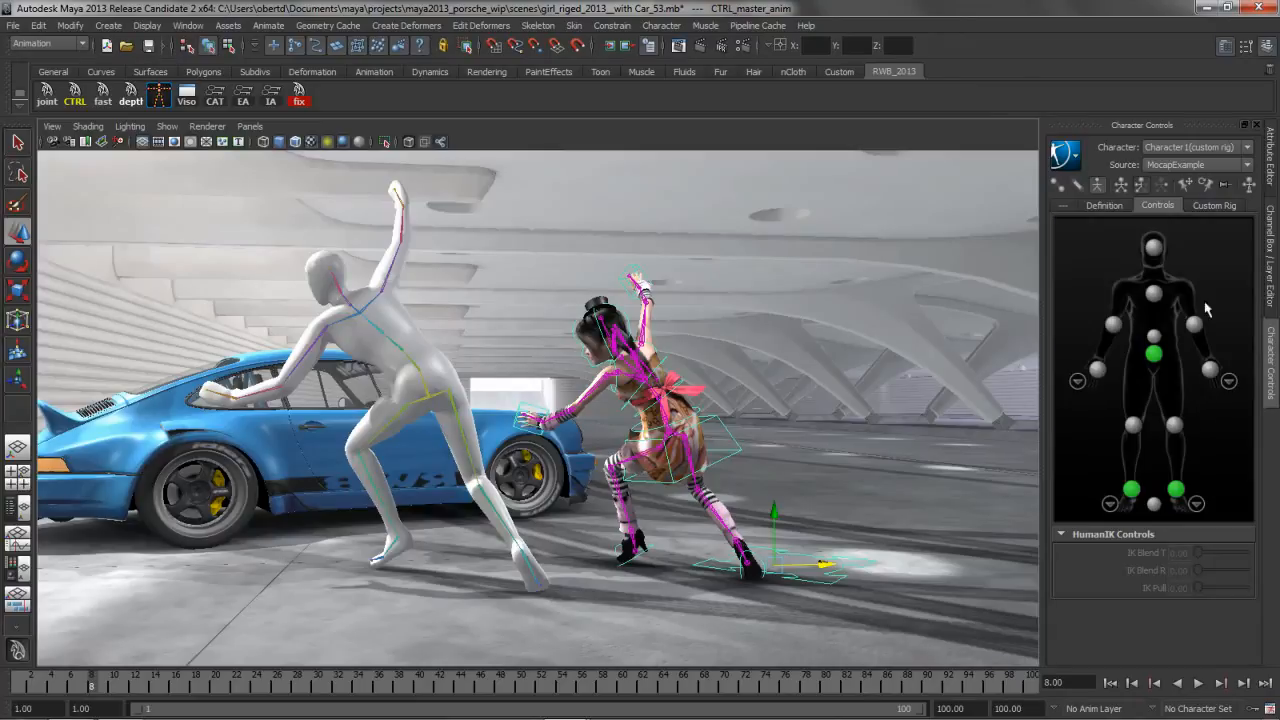
click(1065, 153)
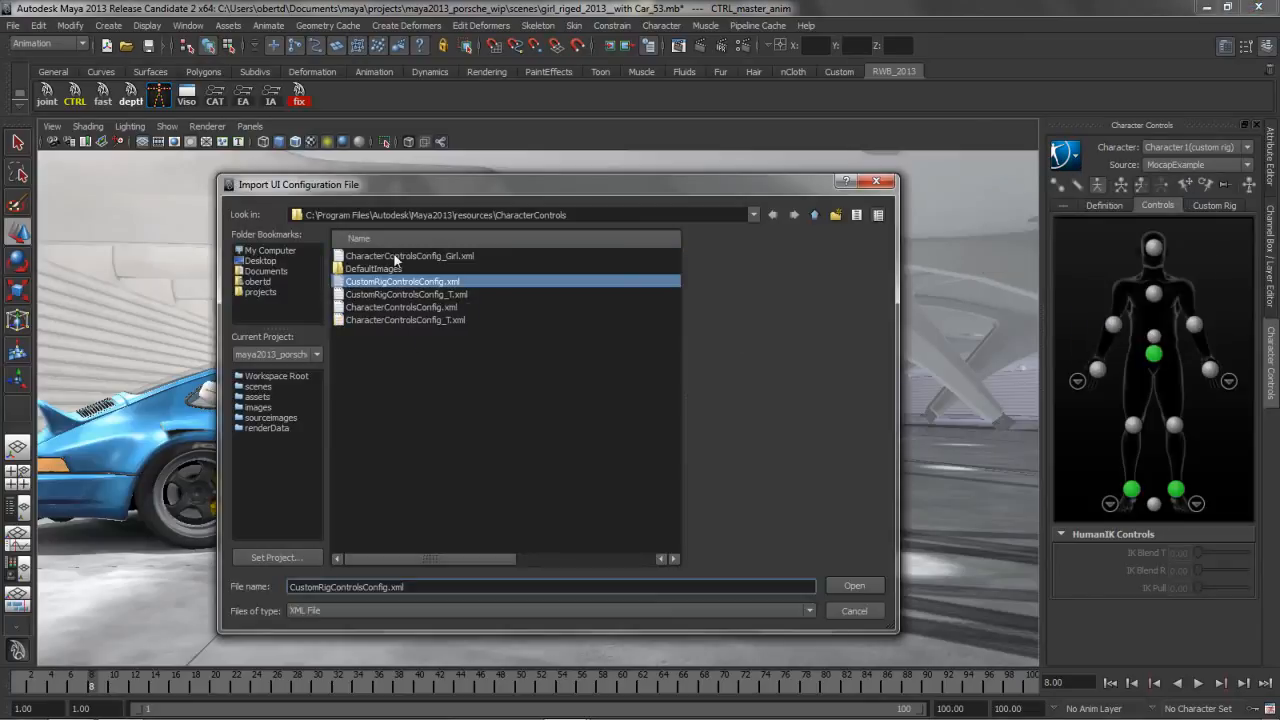
- Import CharacterControlsConfig_Girl.xml as the HumanIK controls UI configuration
click(854, 585)
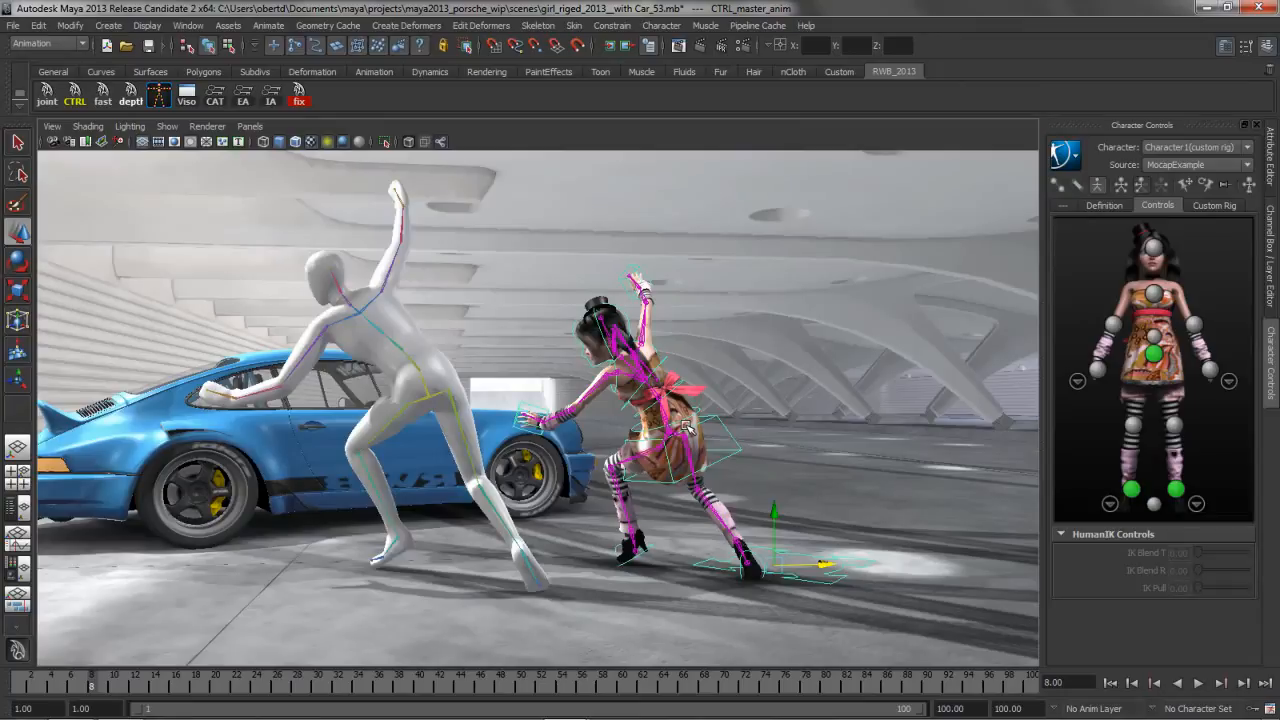
mouse_move(518, 455)
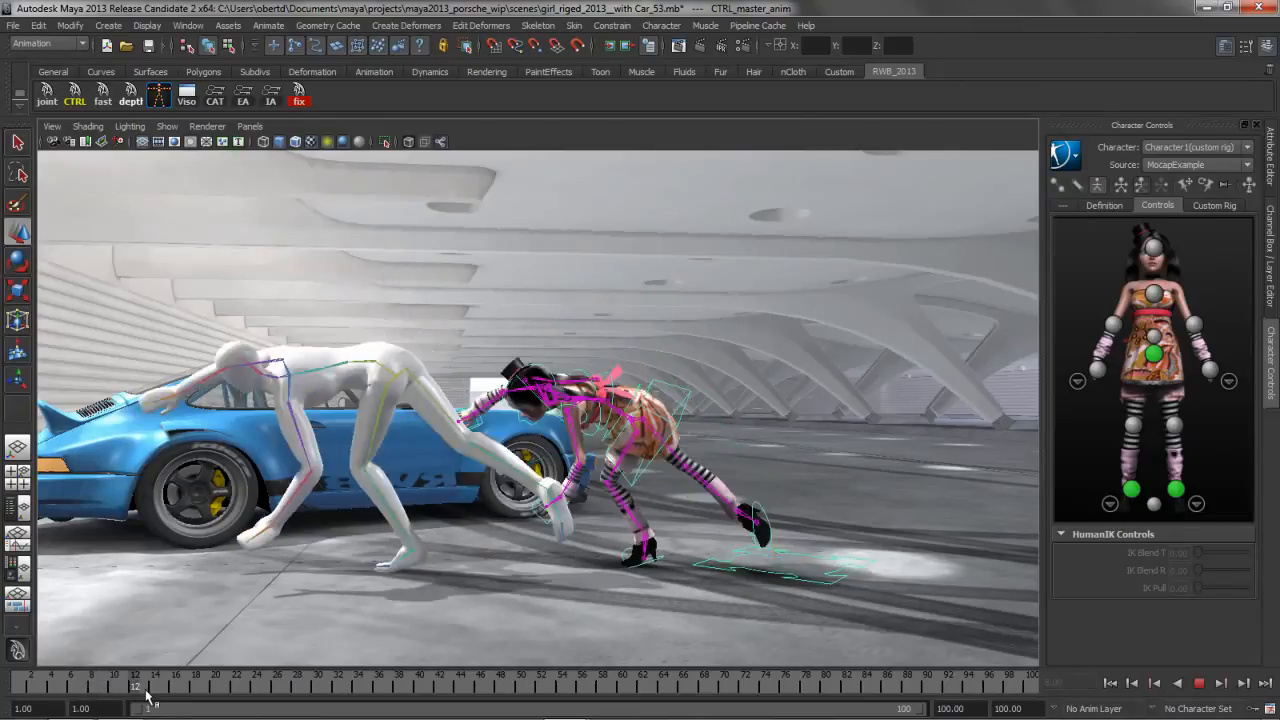
- Stop on an early frame and raise the hand effectors' IK Pull to 1.0
click(158, 686)
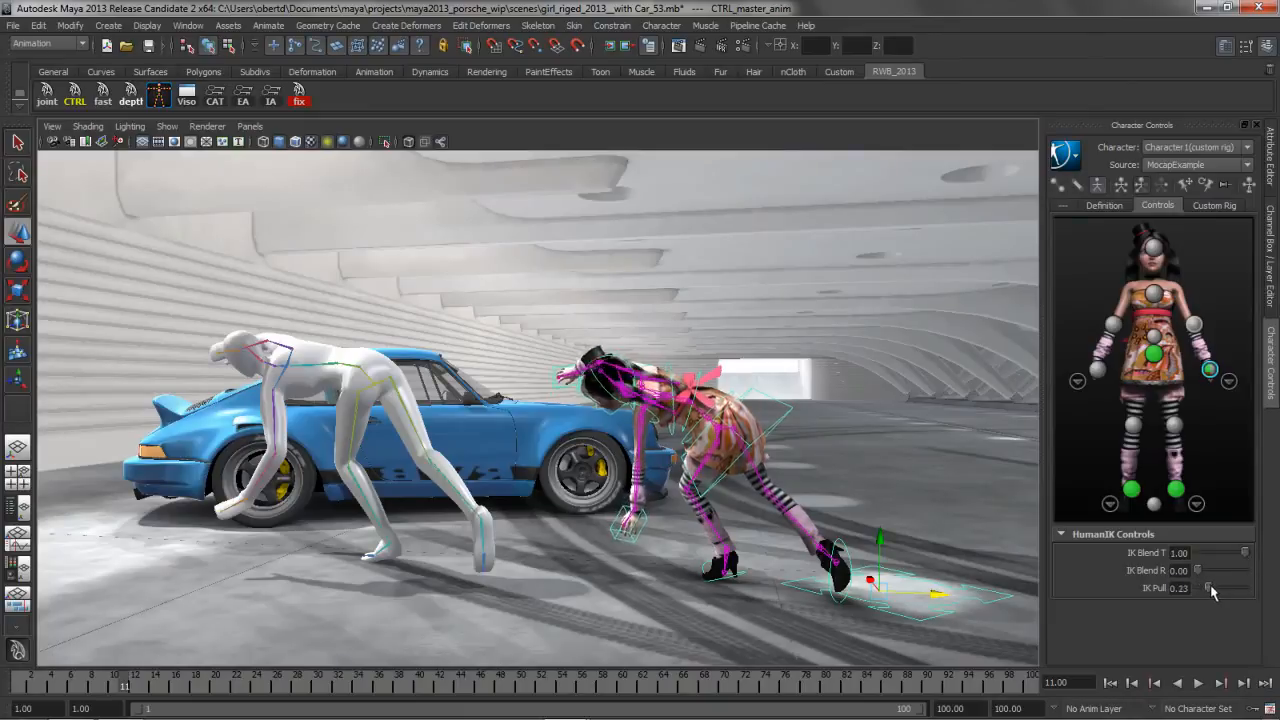
drag(1205, 588, 1245, 588)
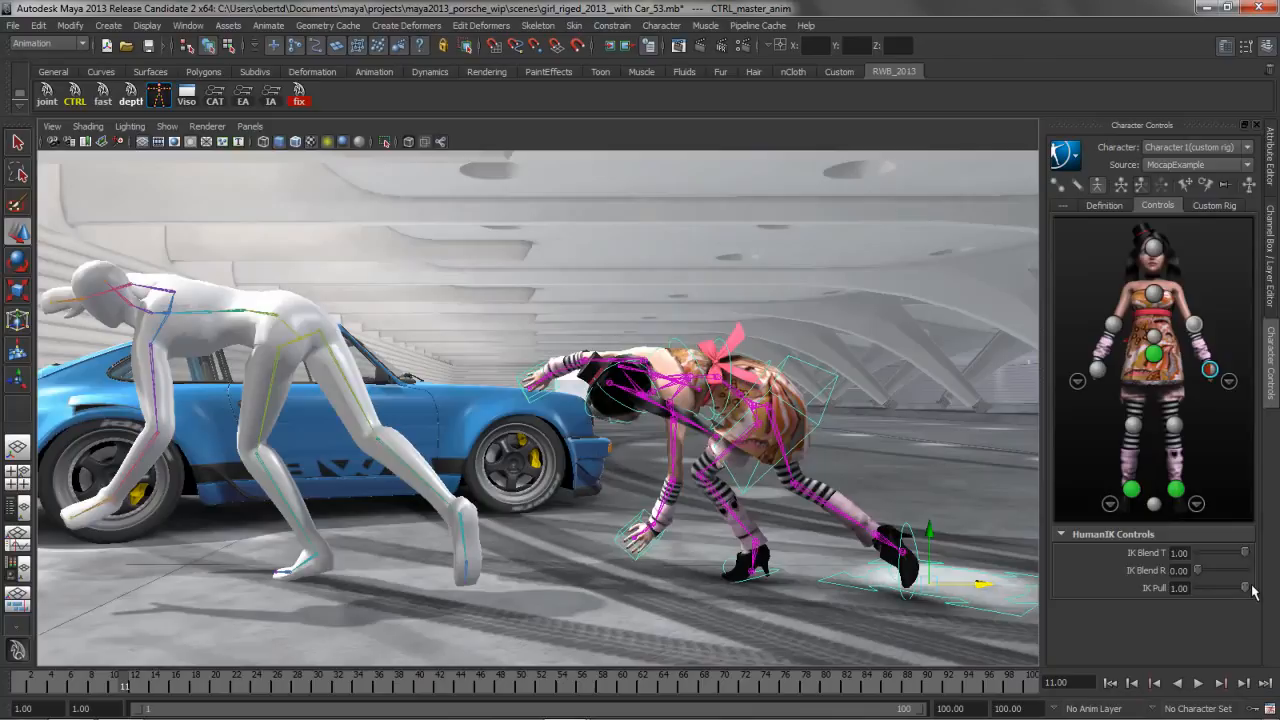
mouse_move(662, 523)
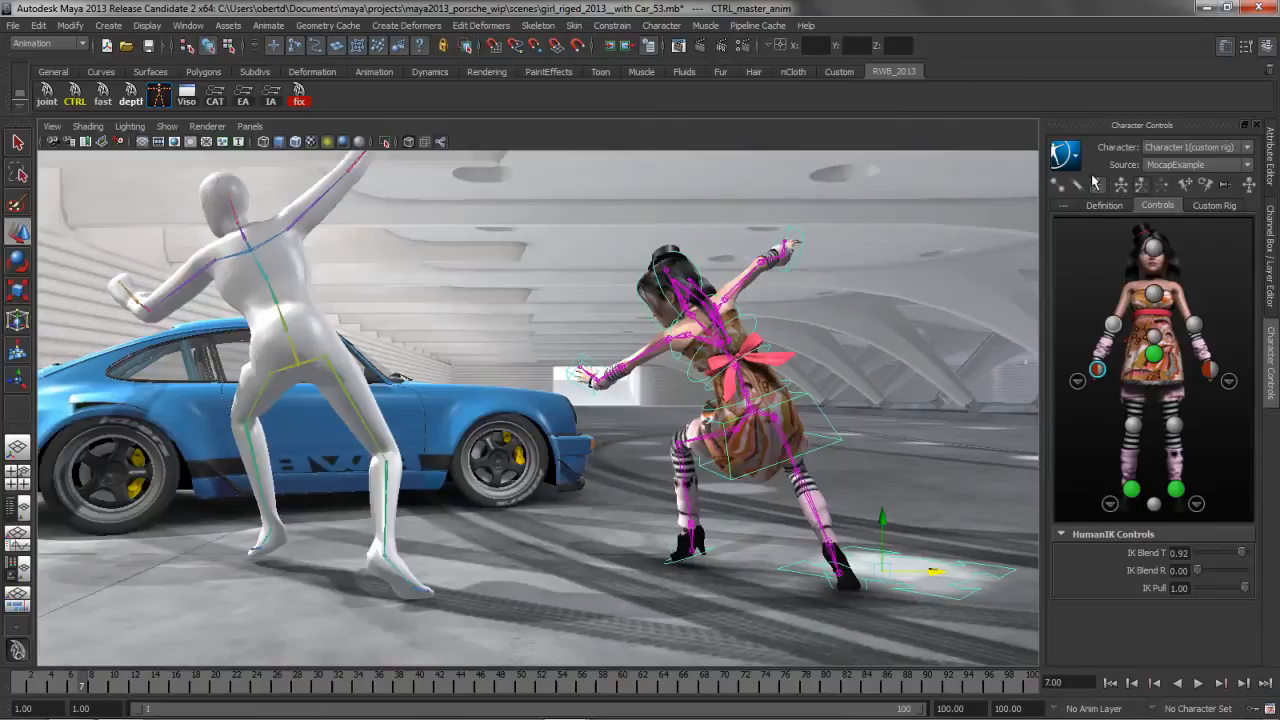
click(1055, 181)
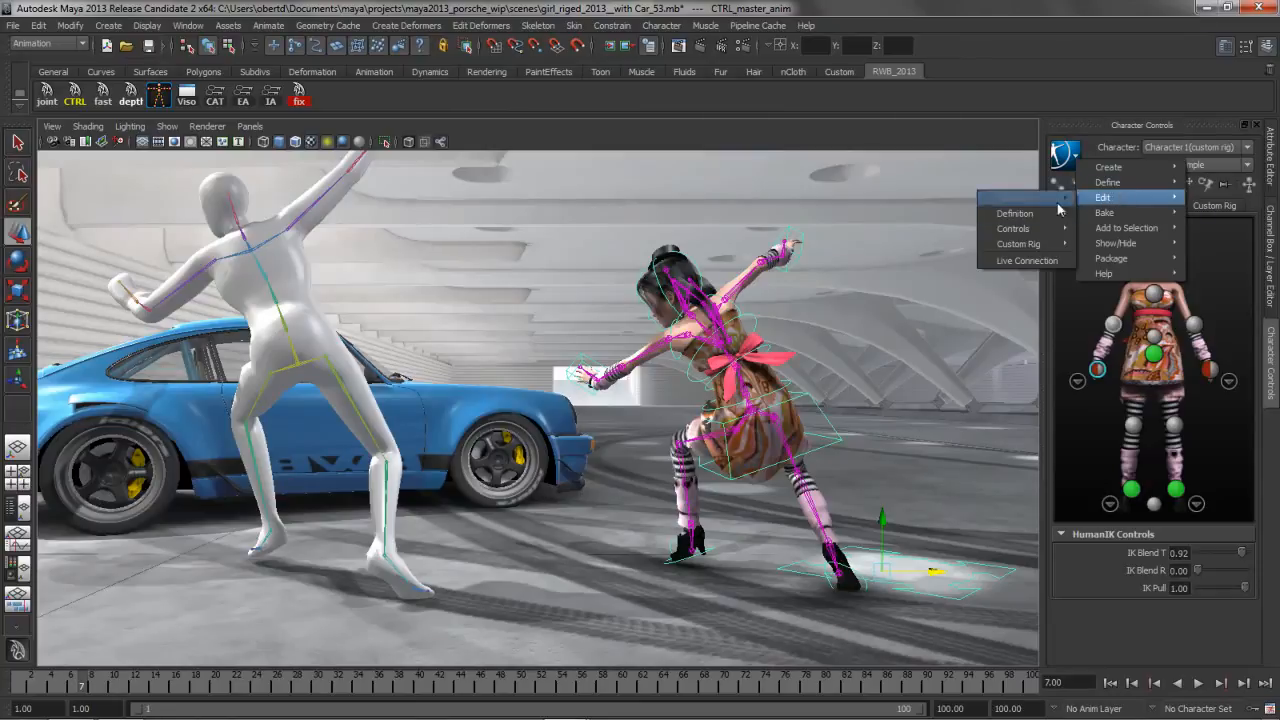
- Switch Hand and Foot Floor Contact on in HIKproperties1 and check ground contact
click(1014, 213)
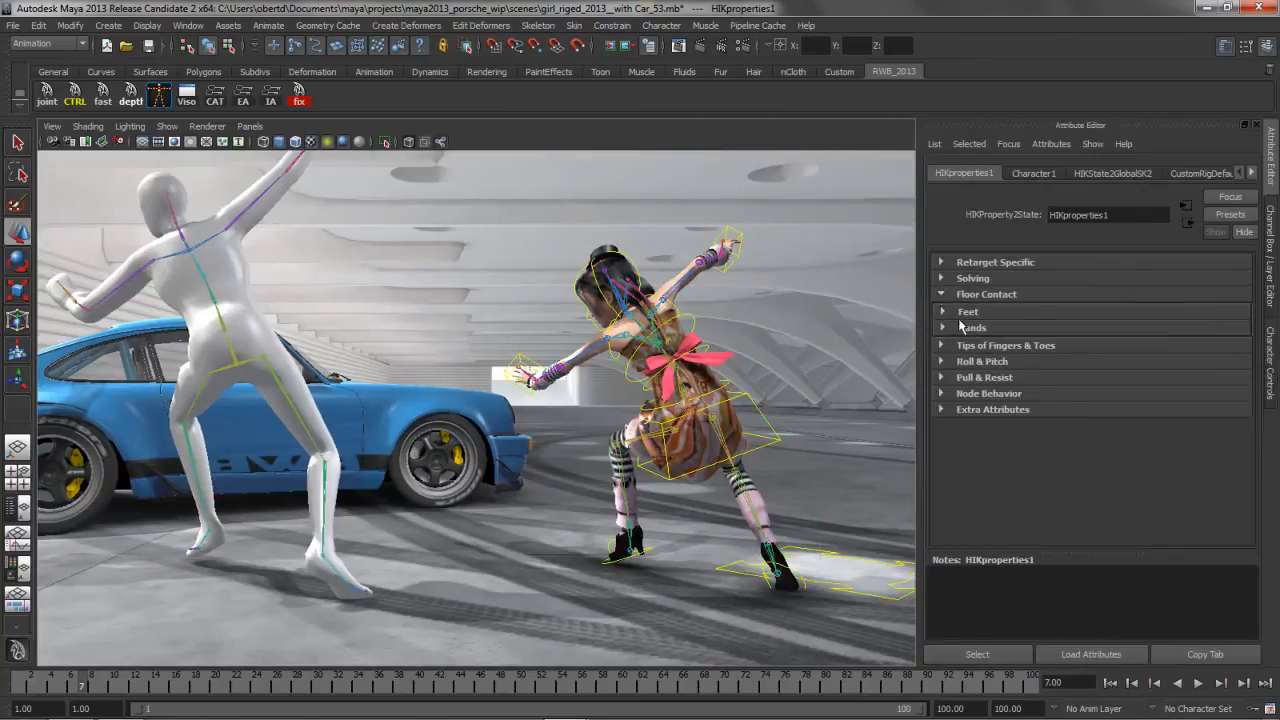
click(971, 327)
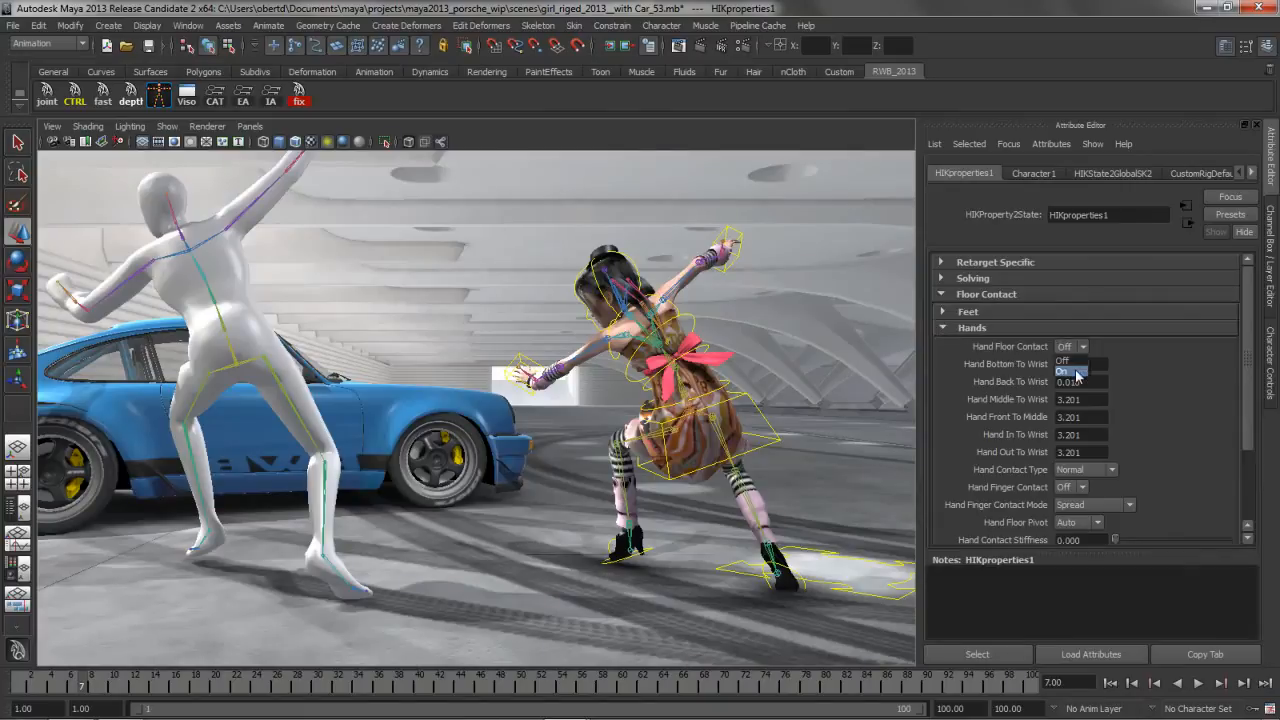
click(967, 311)
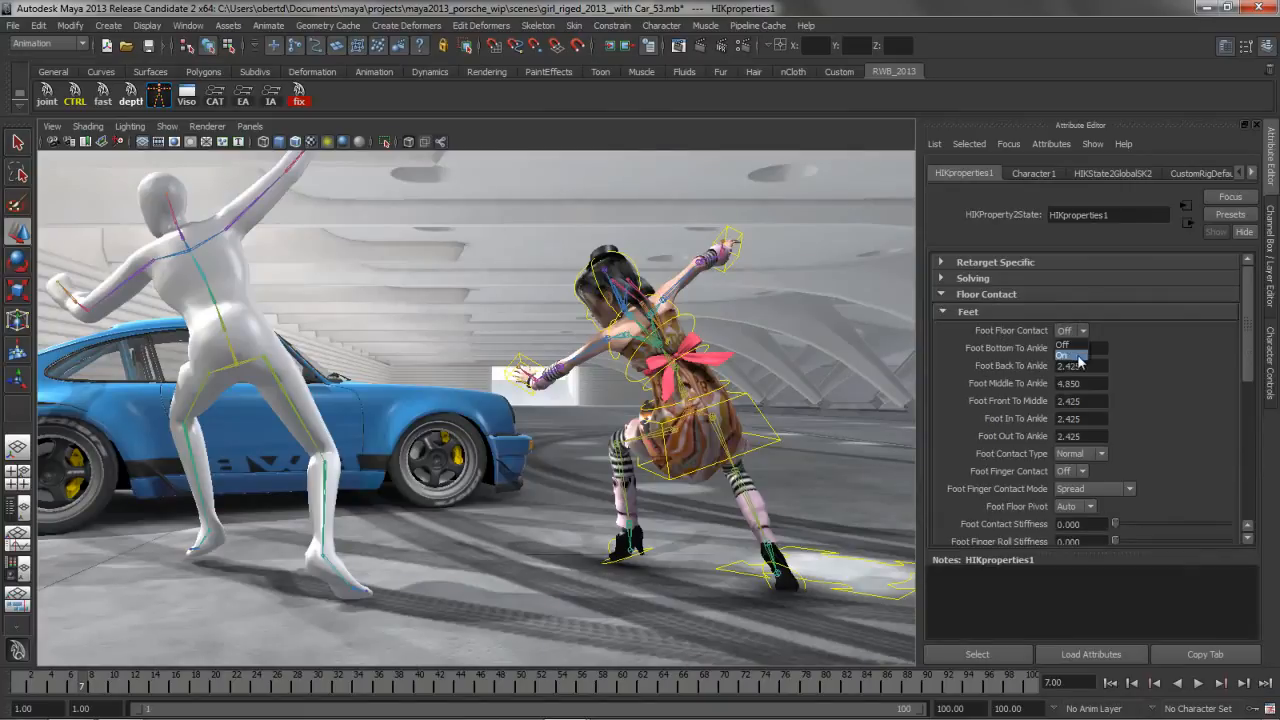
click(971, 327)
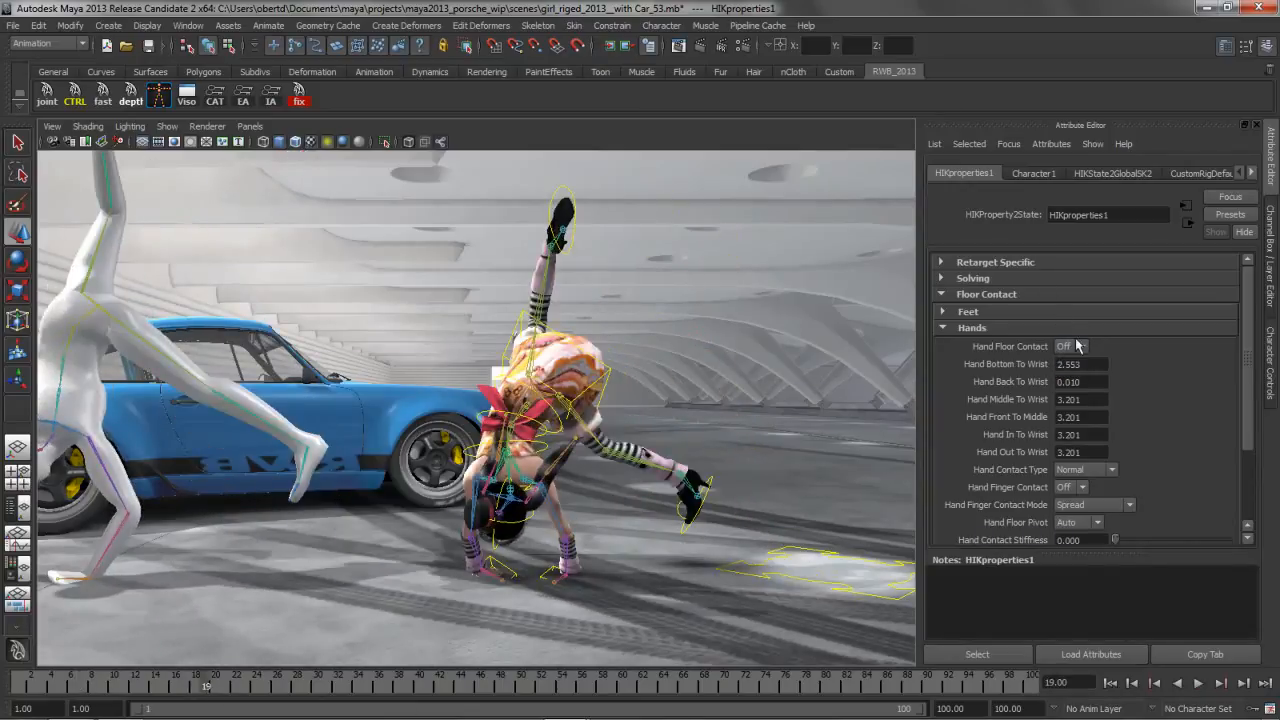
click(1070, 346)
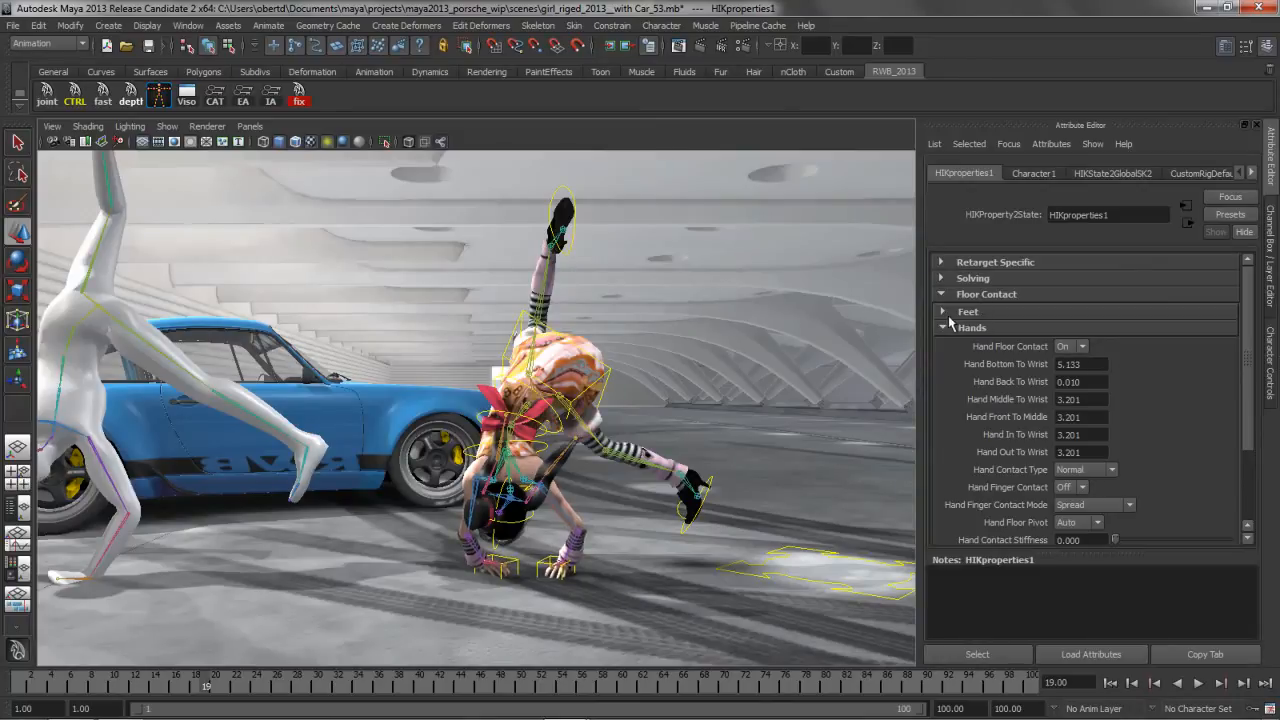
click(967, 311)
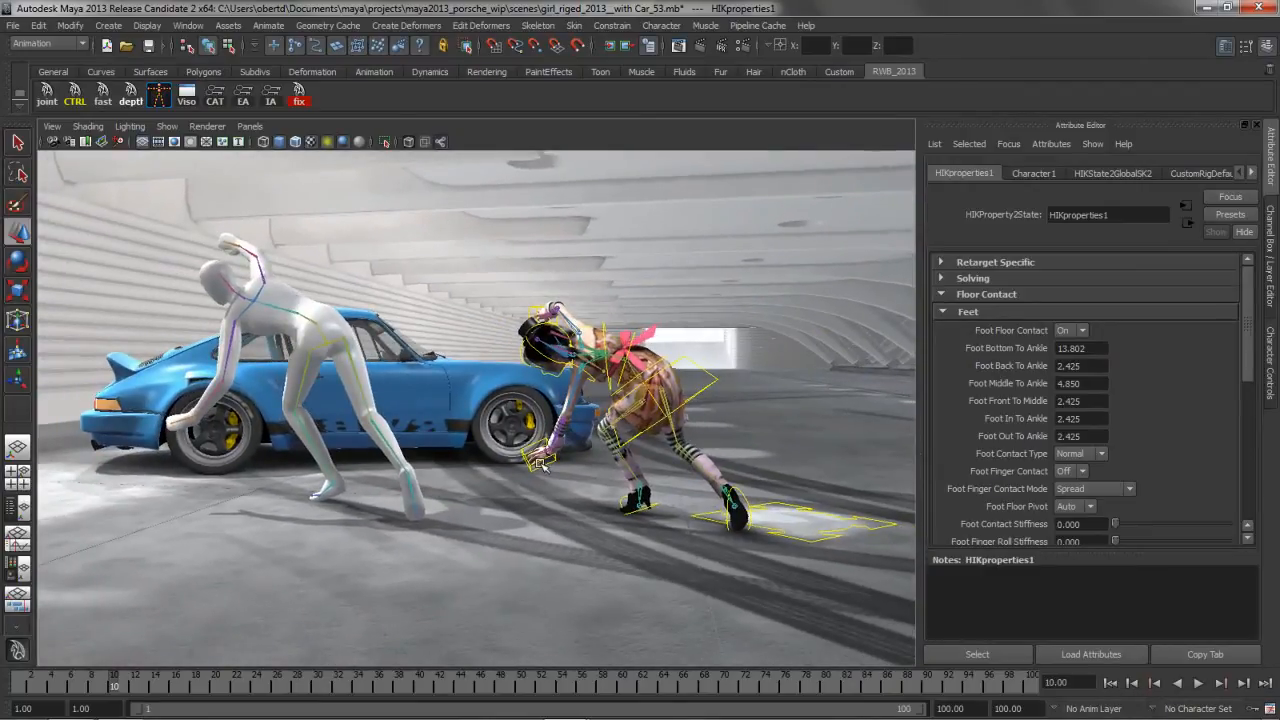
mouse_move(702, 421)
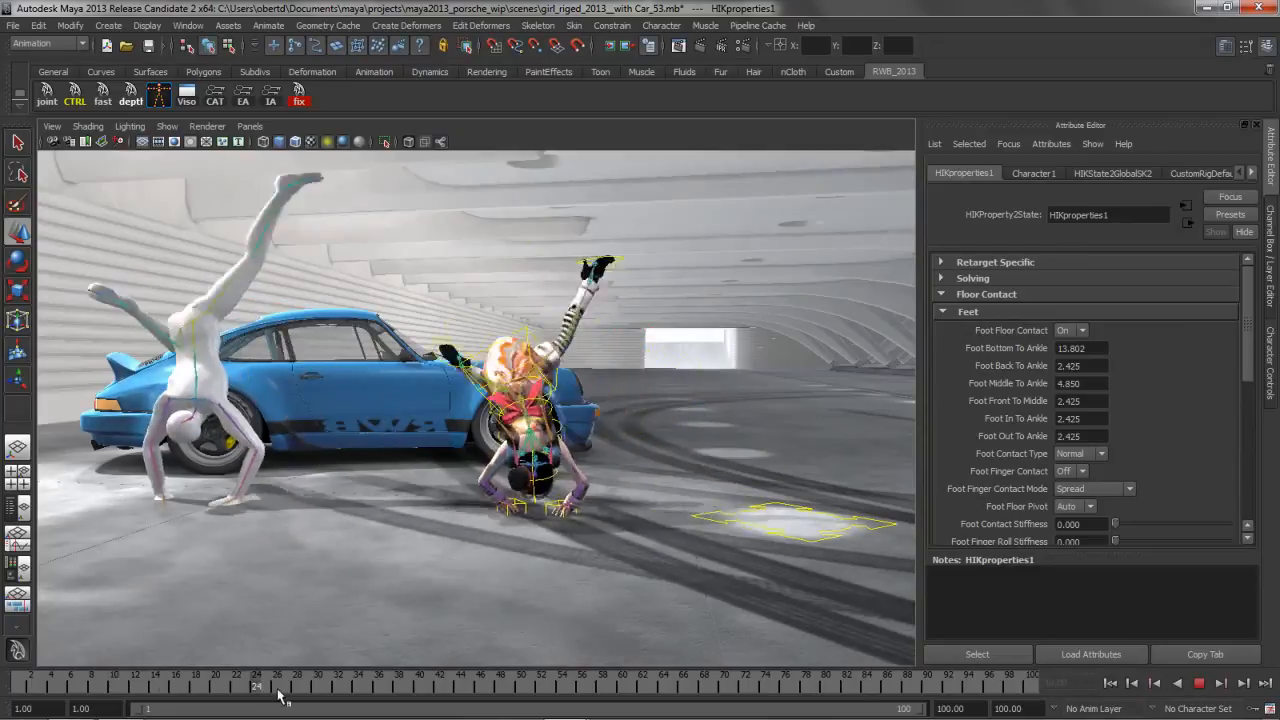
drag(256, 686, 60, 686)
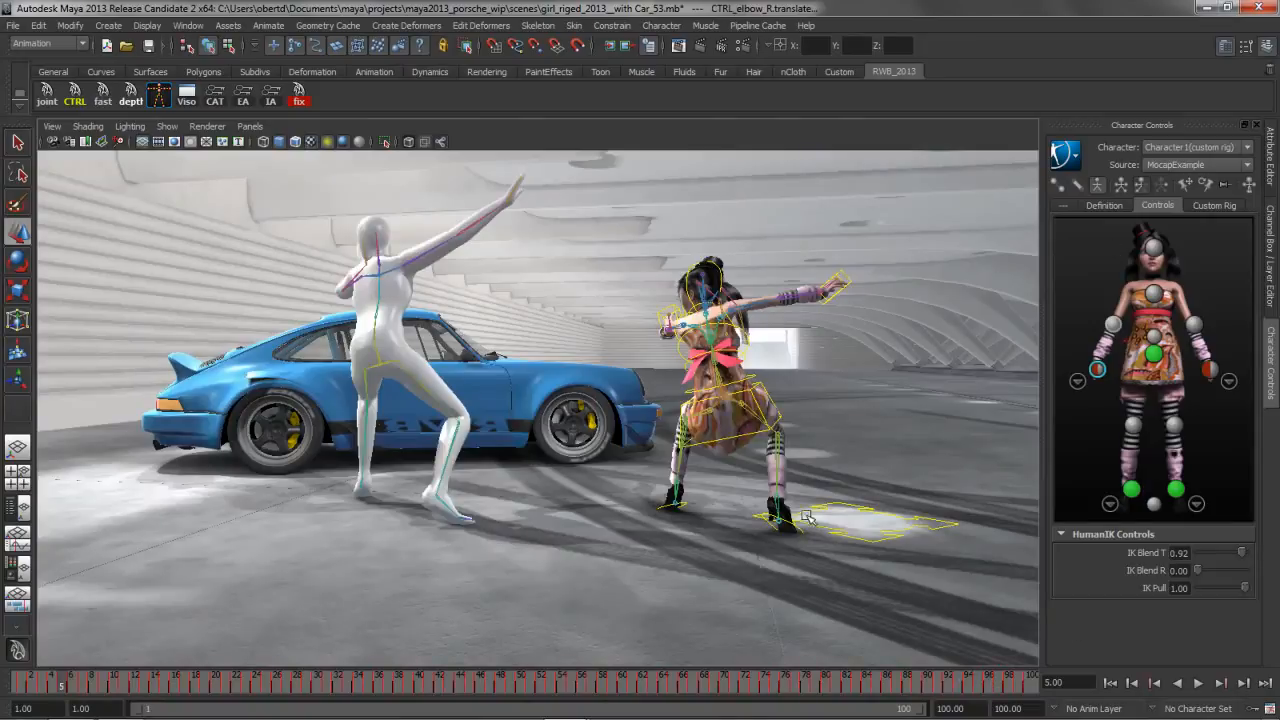
- Bake the mocap onto the girl's controls with Bake to Custom Rig, then open the Outliner
click(110, 683)
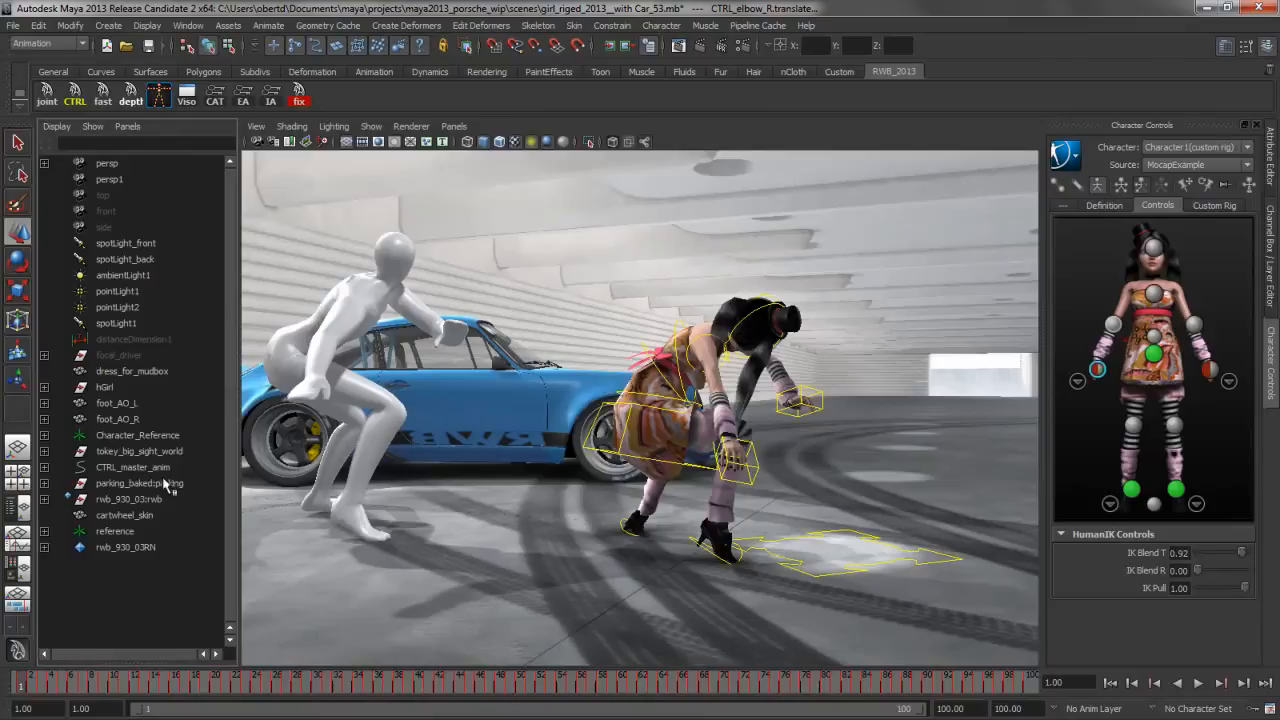
- Select CTRL_master_anim in the Outliner for the Graph Editor
click(133, 467)
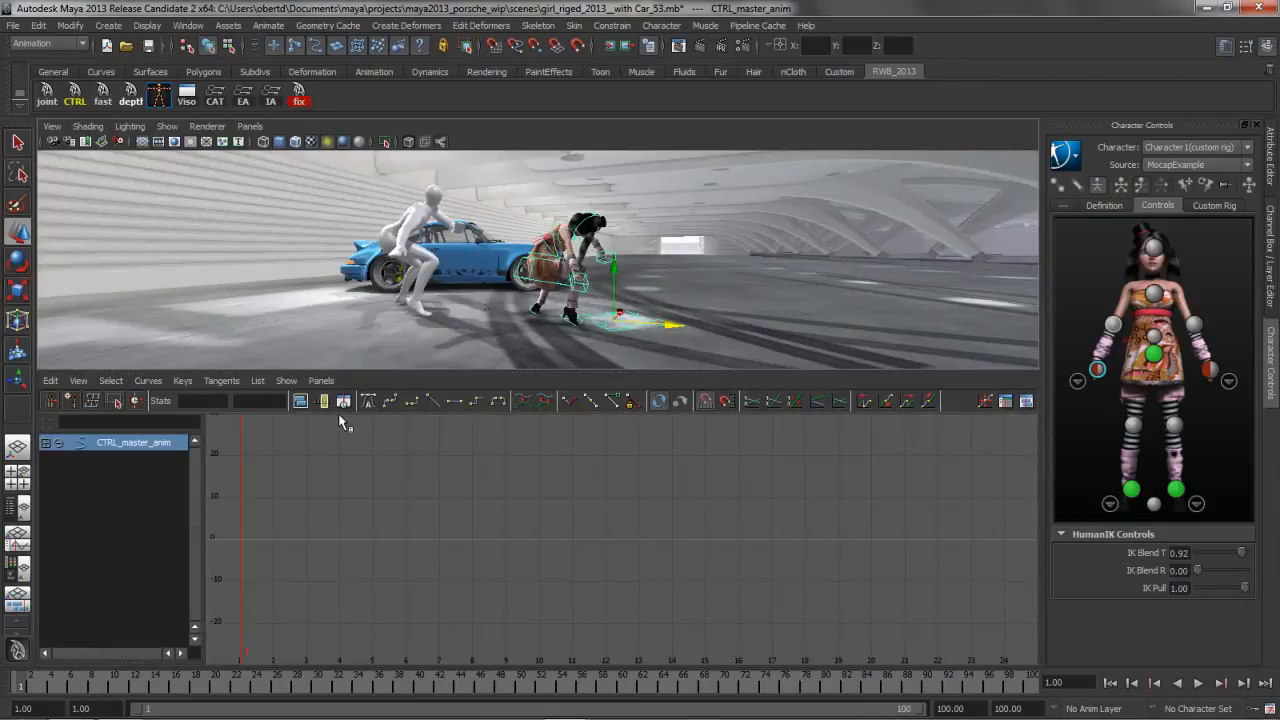
mouse_move(50, 455)
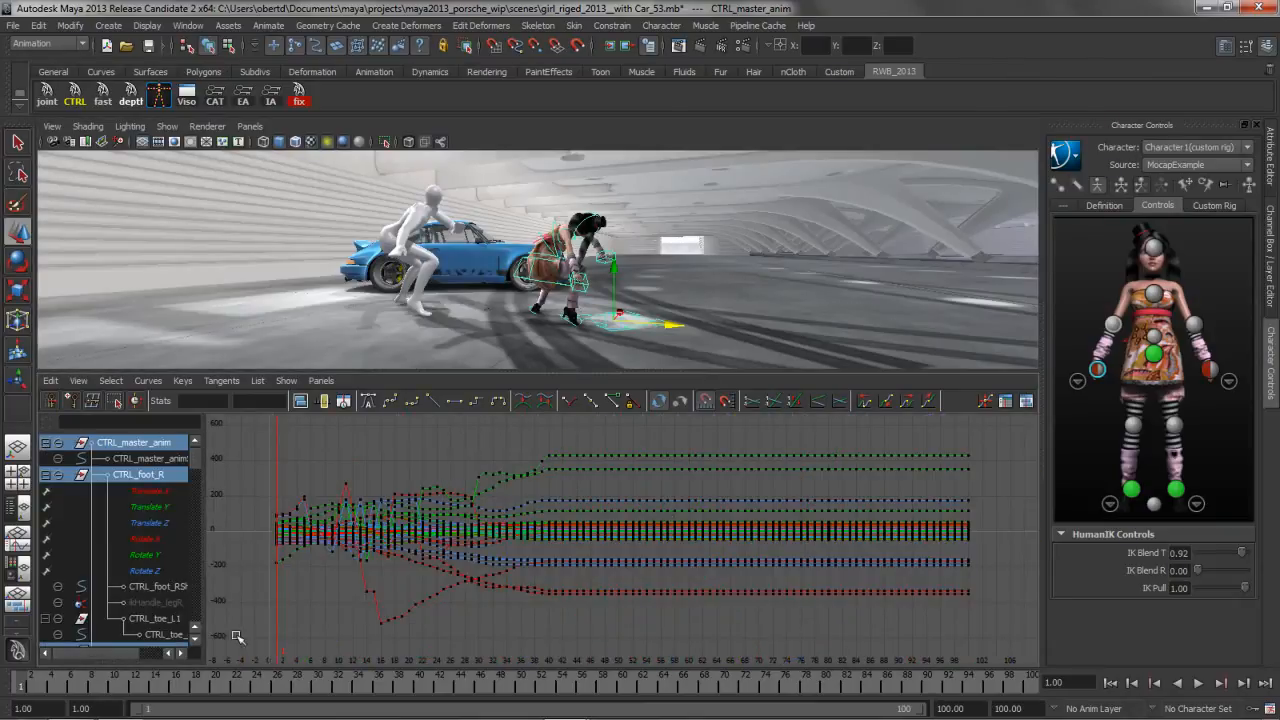
- Place retime markers and drag the right one to spread the later keys
click(143, 690)
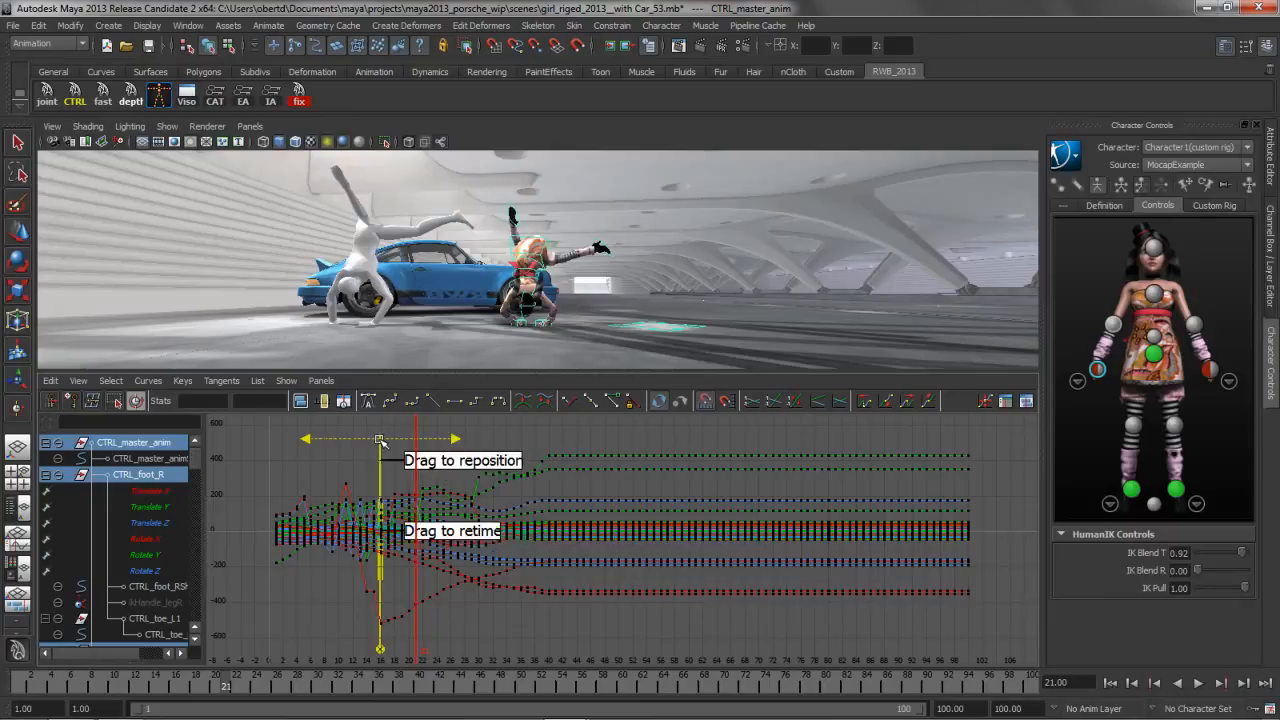
mouse_move(742, 436)
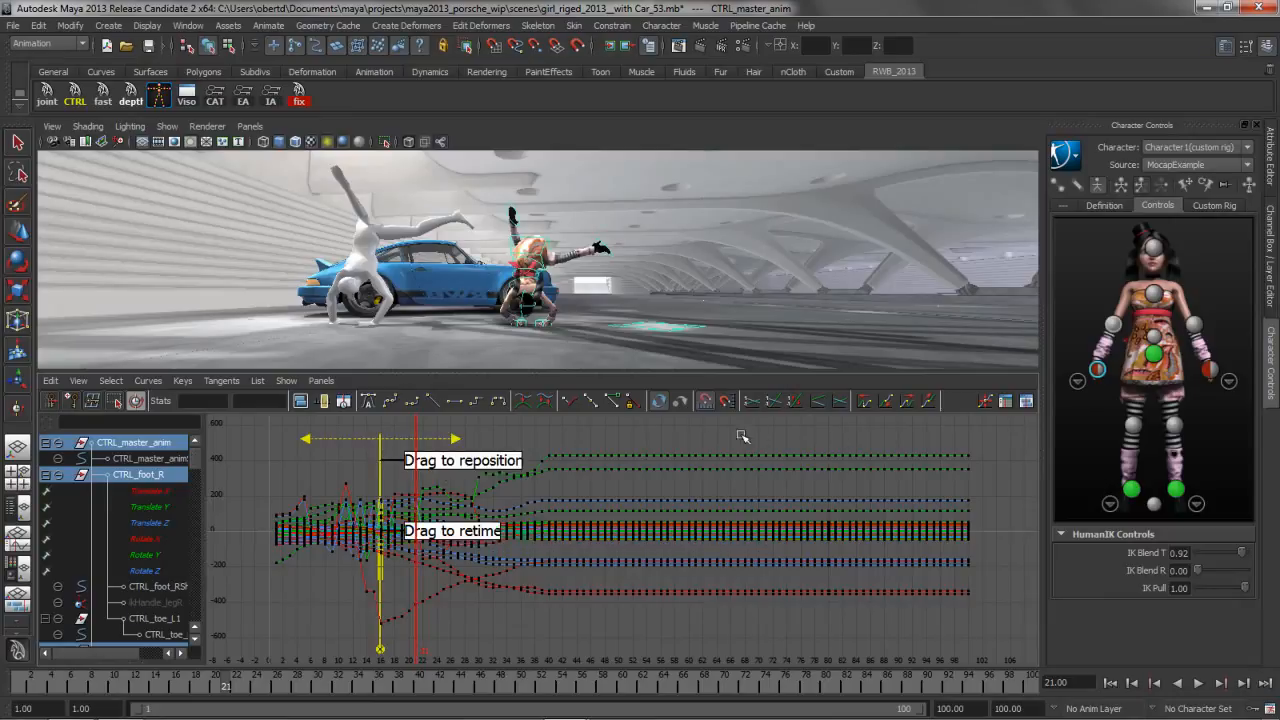
drag(458, 438, 850, 438)
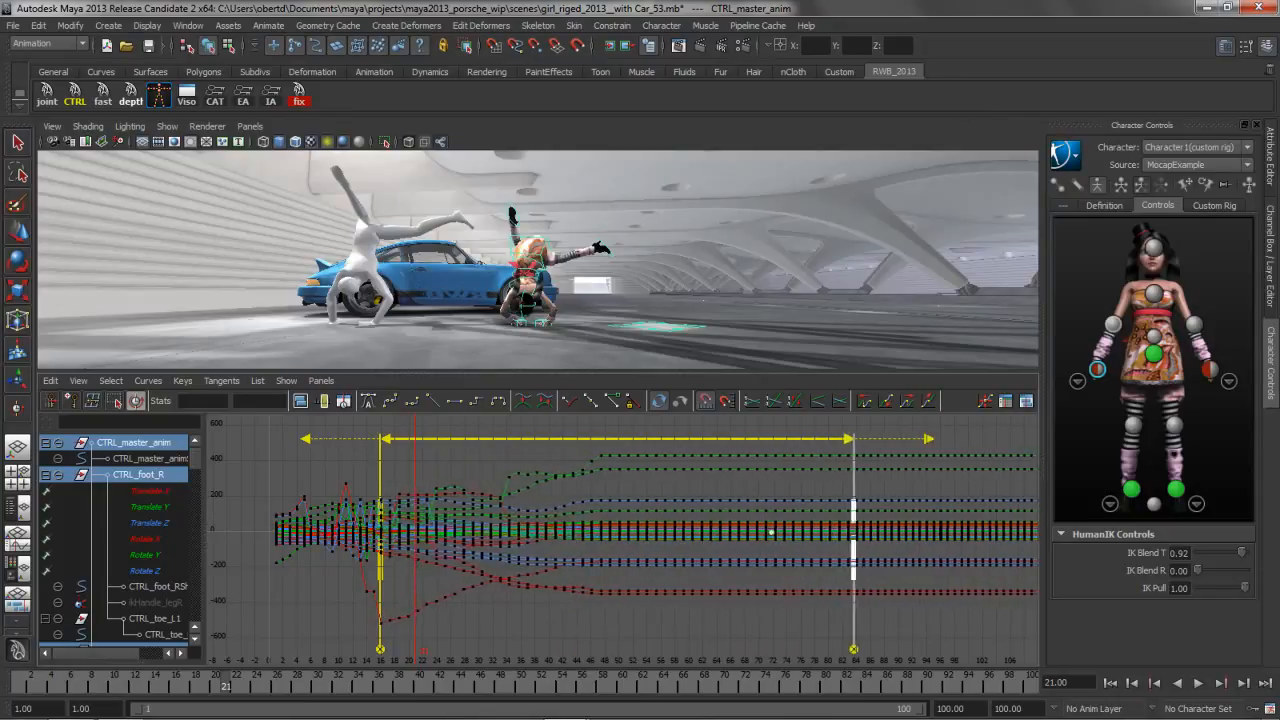